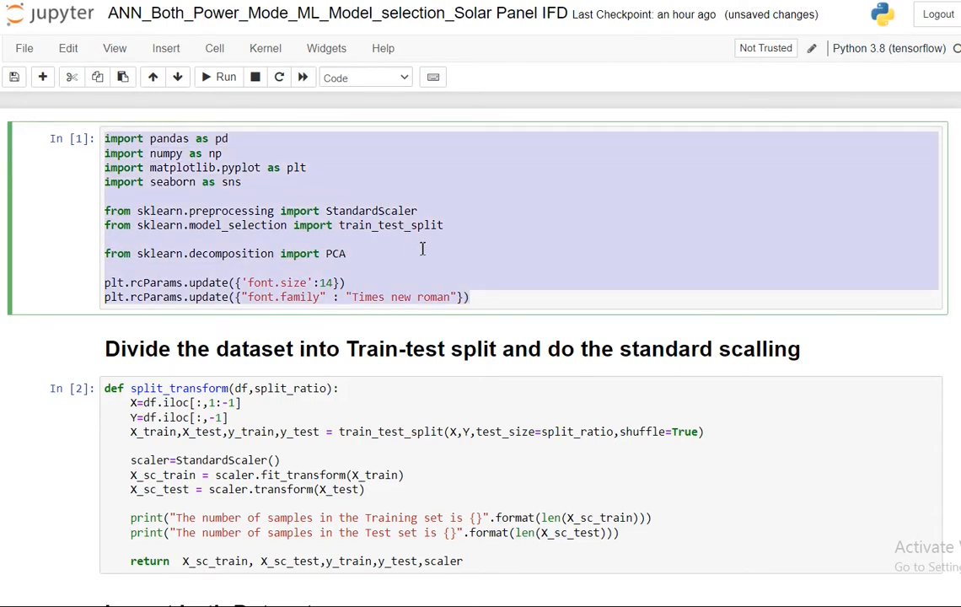
- Review the library imports and the unique fault labels in the output
{"action": "double_click", "coordinate": [371, 209]}
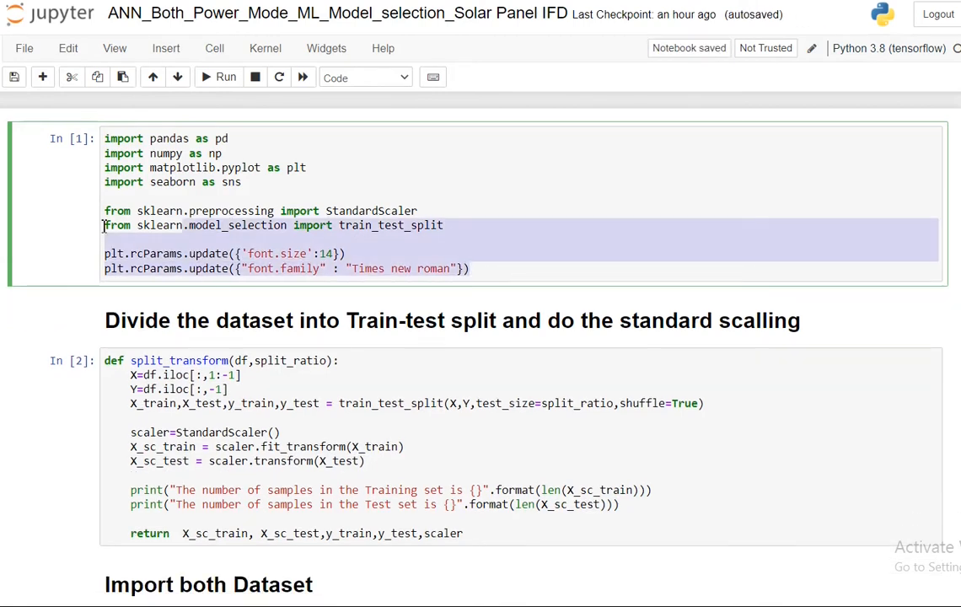
{"action": "scroll", "scroll_direction": "down", "scroll_amount": 3}
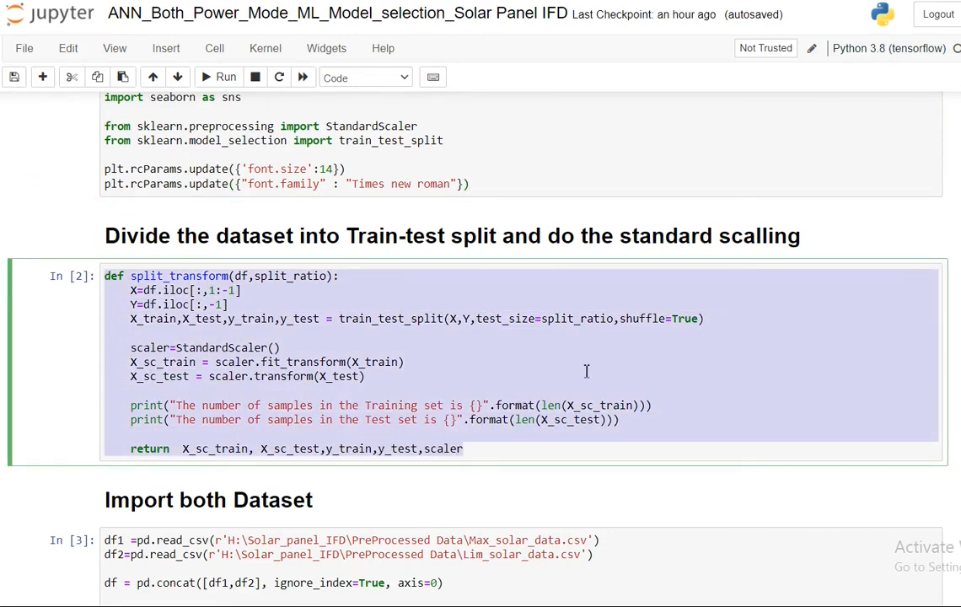
{"action": "mouse_move", "coordinate": [590, 405]}
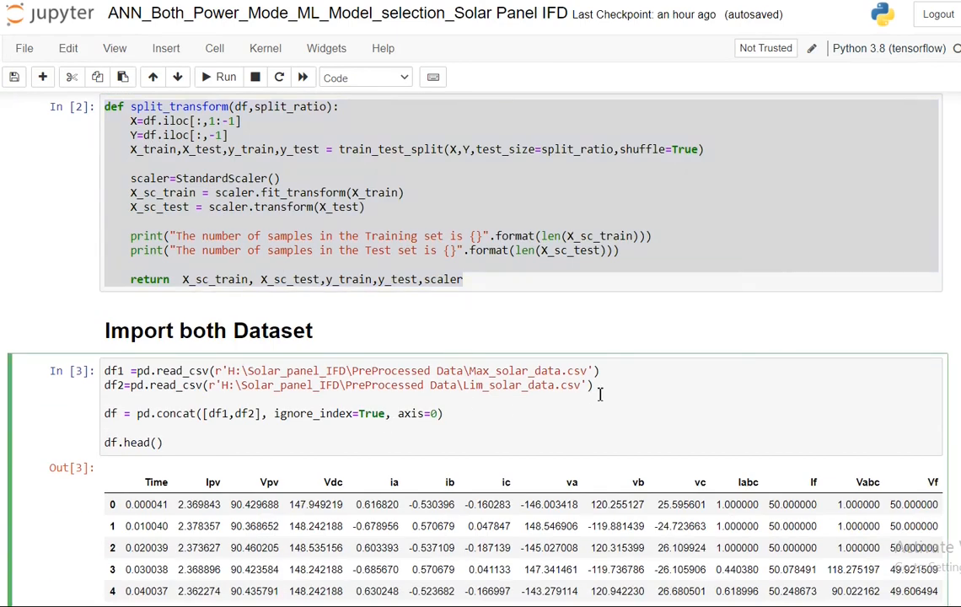
{"action": "scroll", "scroll_direction": "down", "scroll_amount": 3}
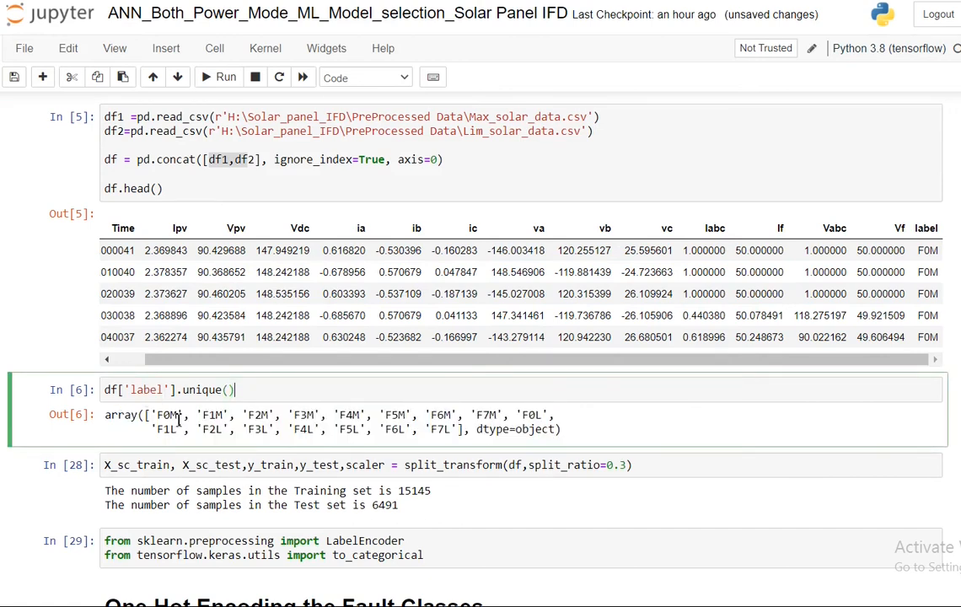
{"action": "double_click", "coordinate": [165, 414]}
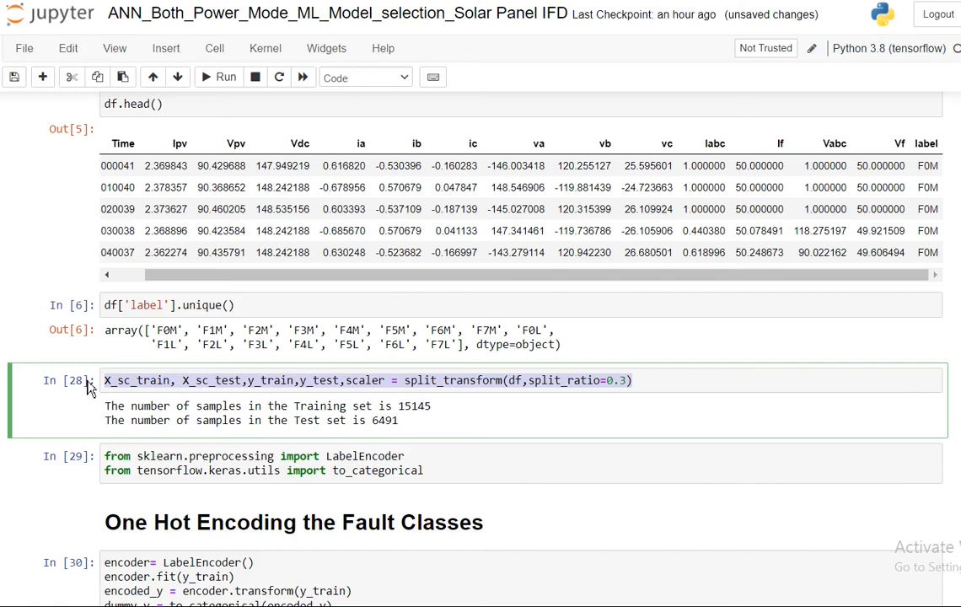
{"action": "mouse_move", "coordinate": [908, 446]}
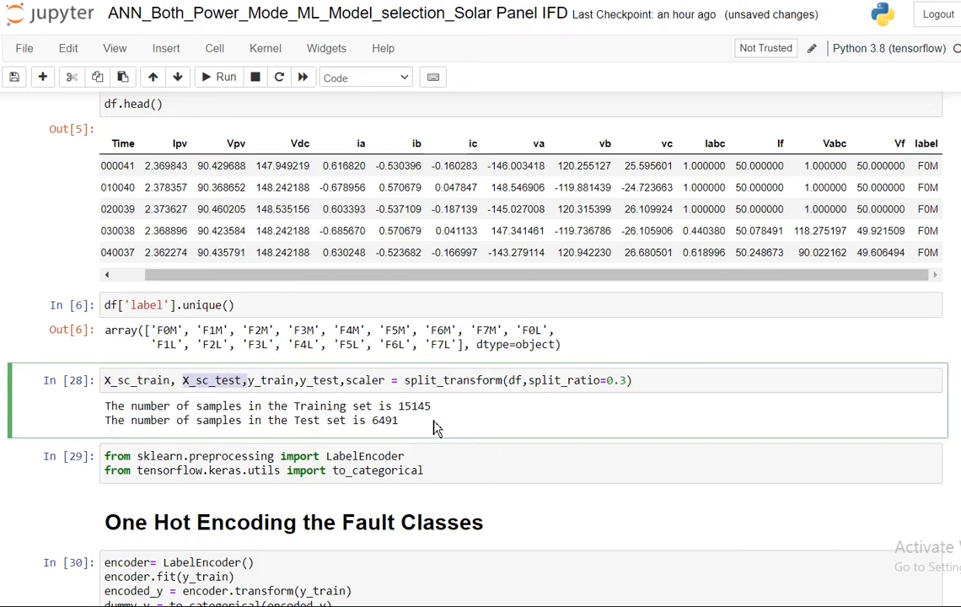
- Check X_sc_test in the 70/30 split call and run the LabelEncoder import cell
{"action": "double_click", "coordinate": [415, 404]}
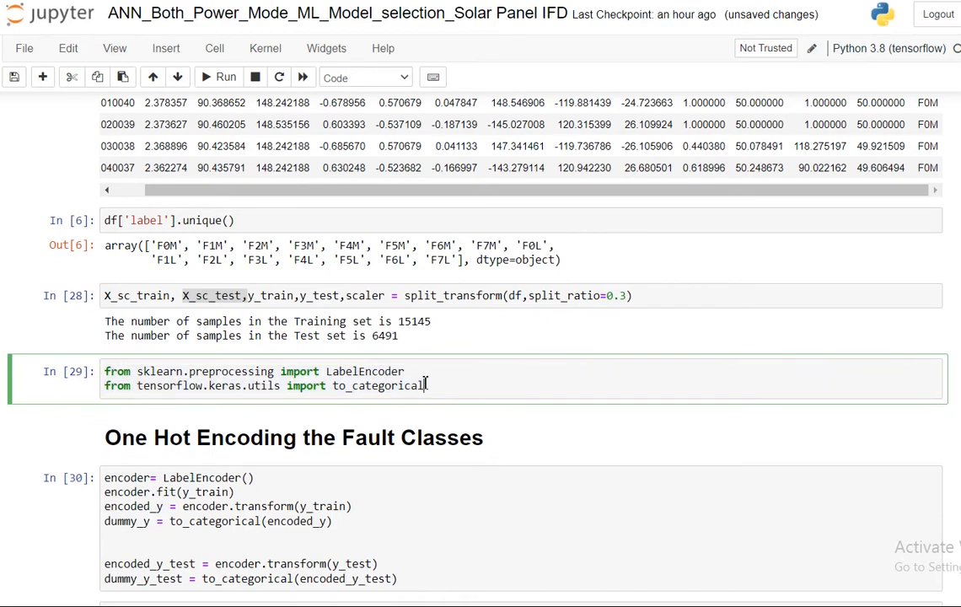
{"action": "double_click", "coordinate": [364, 371]}
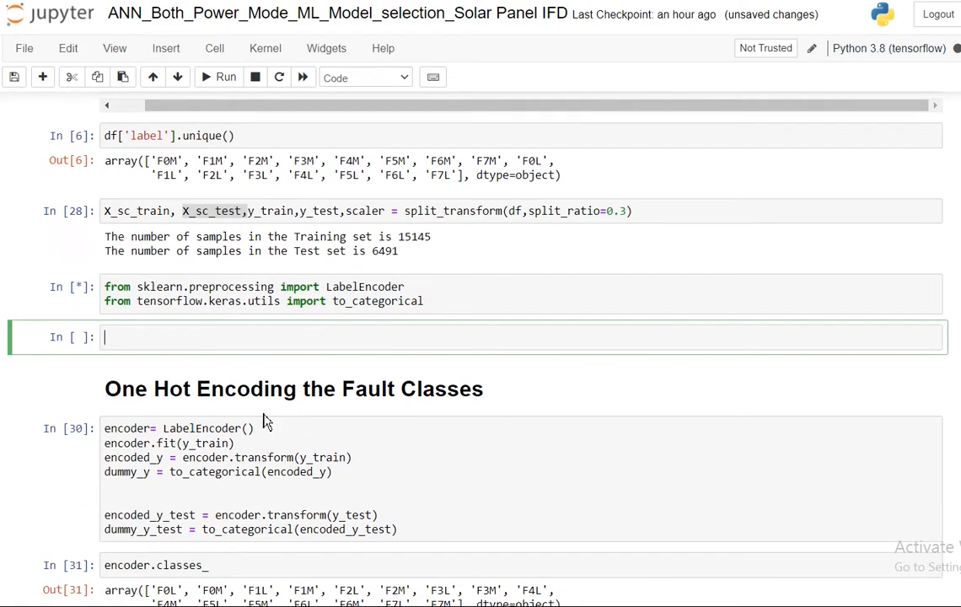
- Add cells creating encoder = LabelEncoder() and fitting it with encoder.fit(y_train)
{"action": "type", "text": "encoder= LabelEncoder()"}
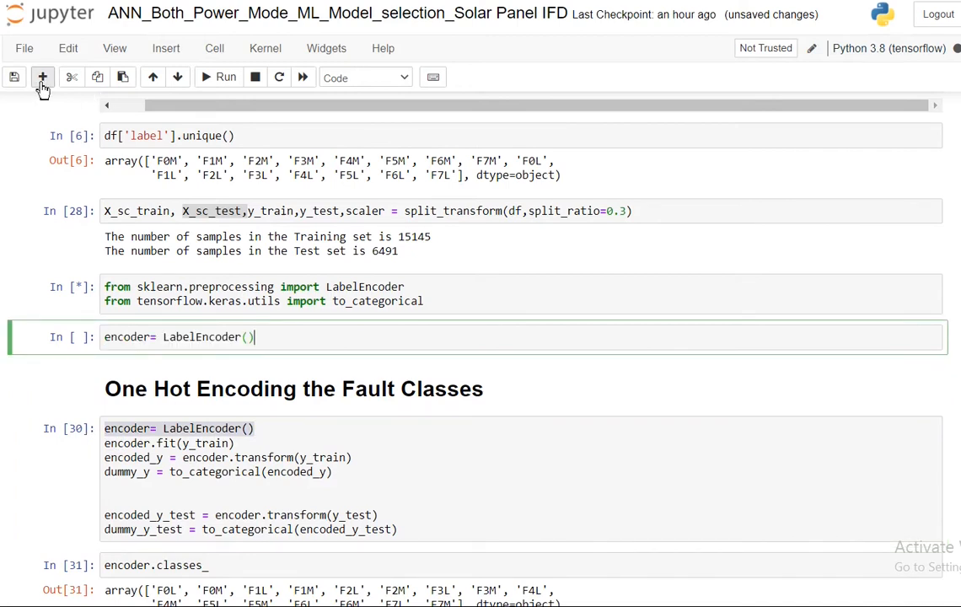
{"action": "left_click", "coordinate": [41, 77]}
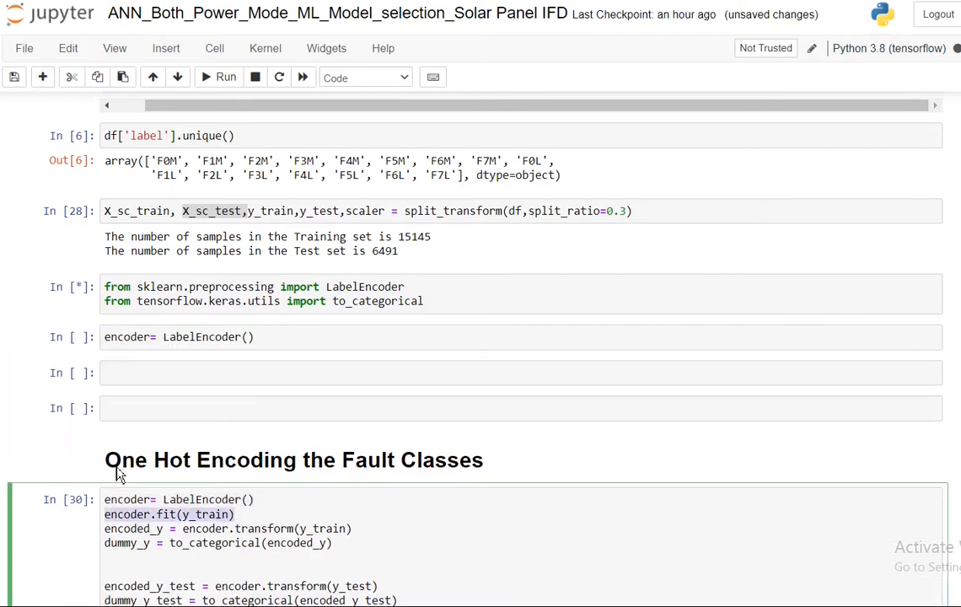
{"action": "type", "text": "encoder.fit(y_train)"}
{"action": "left_click", "coordinate": [521, 408]}
{"action": "type", "text": "encoded_y = encoder.transform(y_train)"}
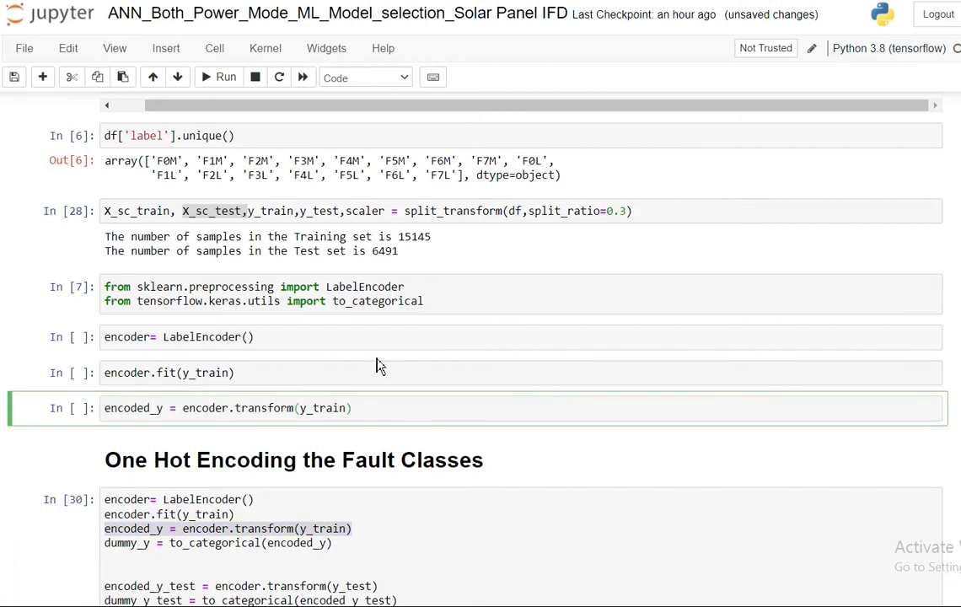
{"action": "left_click", "coordinate": [439, 293]}
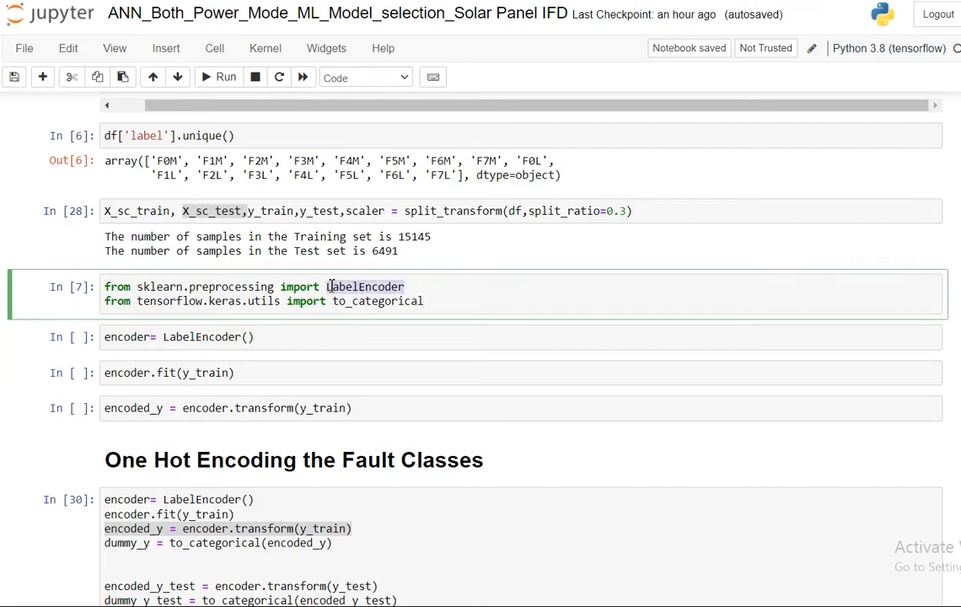
{"action": "left_click", "coordinate": [145, 337]}
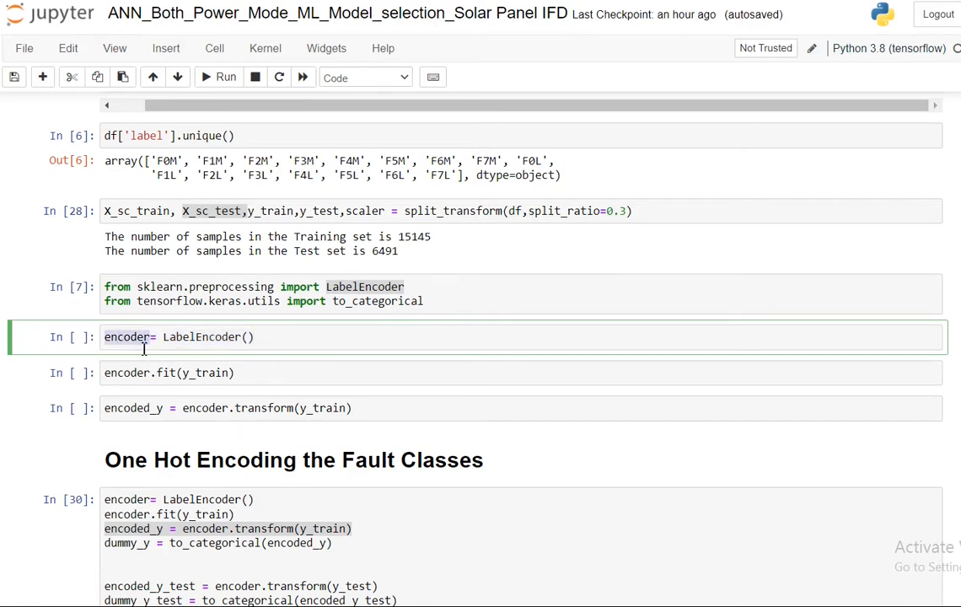
{"action": "left_click", "coordinate": [168, 373]}
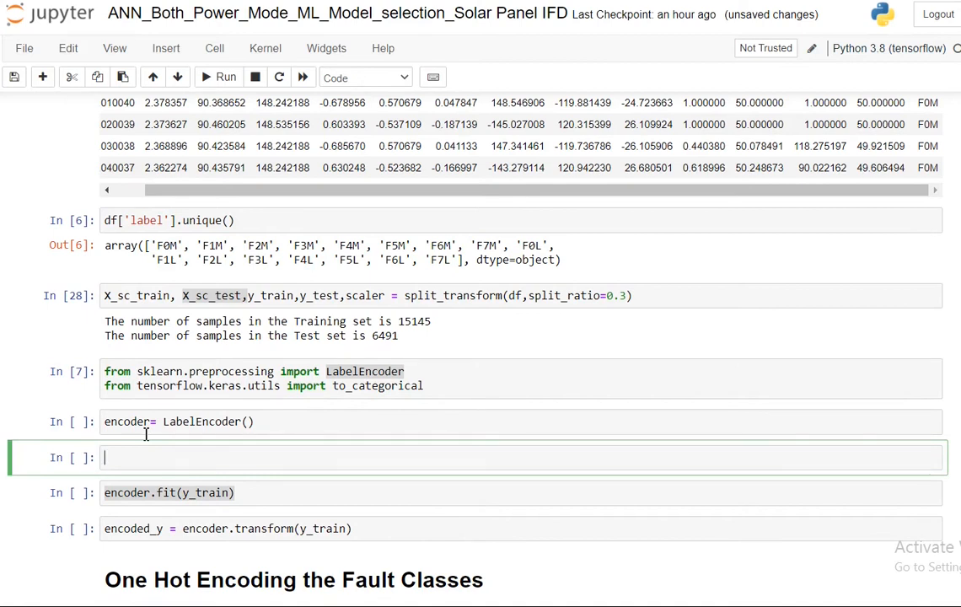
- Display y_train in its own cell and run the encoder fitting cell
{"action": "type", "text": "y_train"}
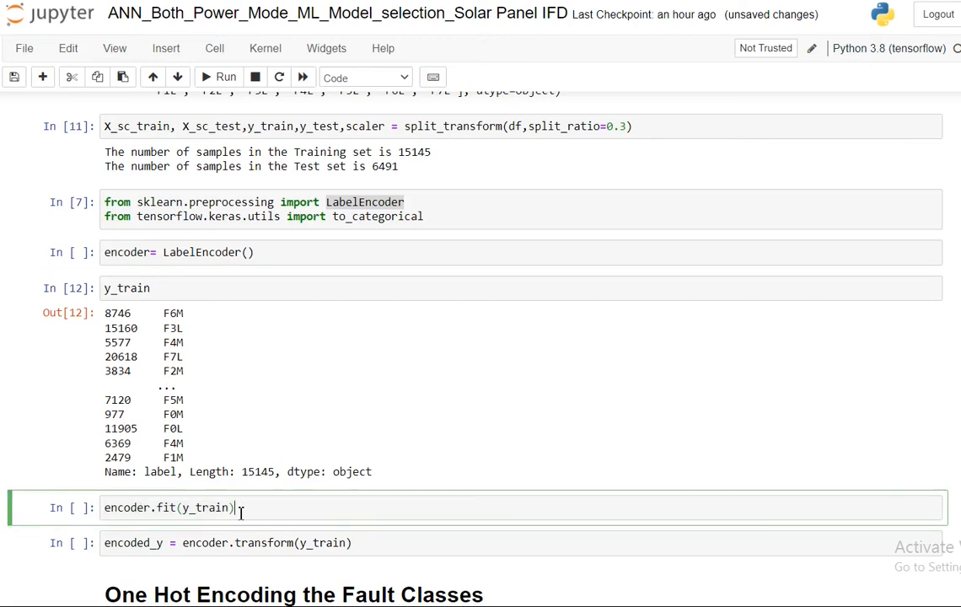
{"action": "left_click", "coordinate": [209, 253]}
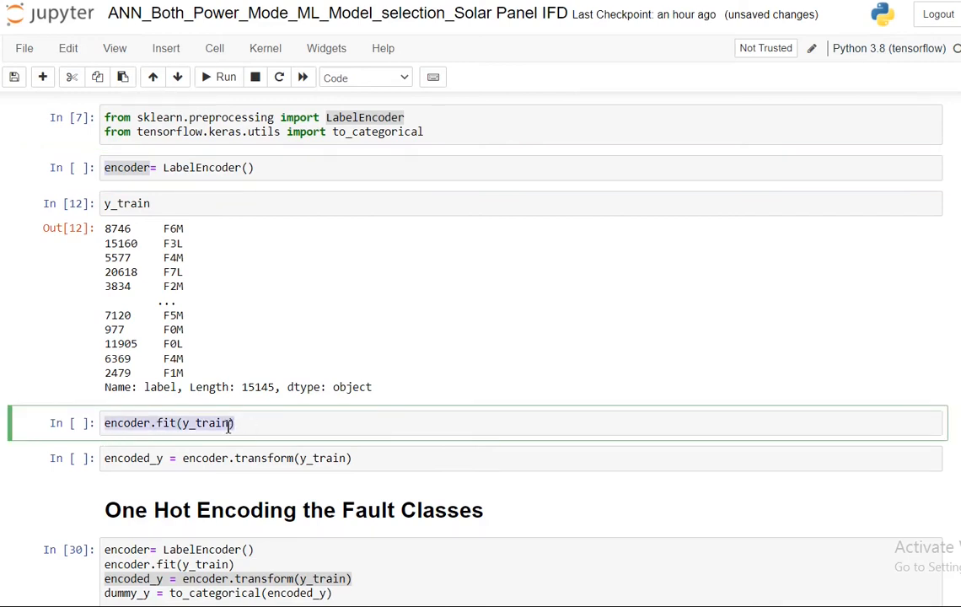
{"action": "left_click", "coordinate": [126, 202]}
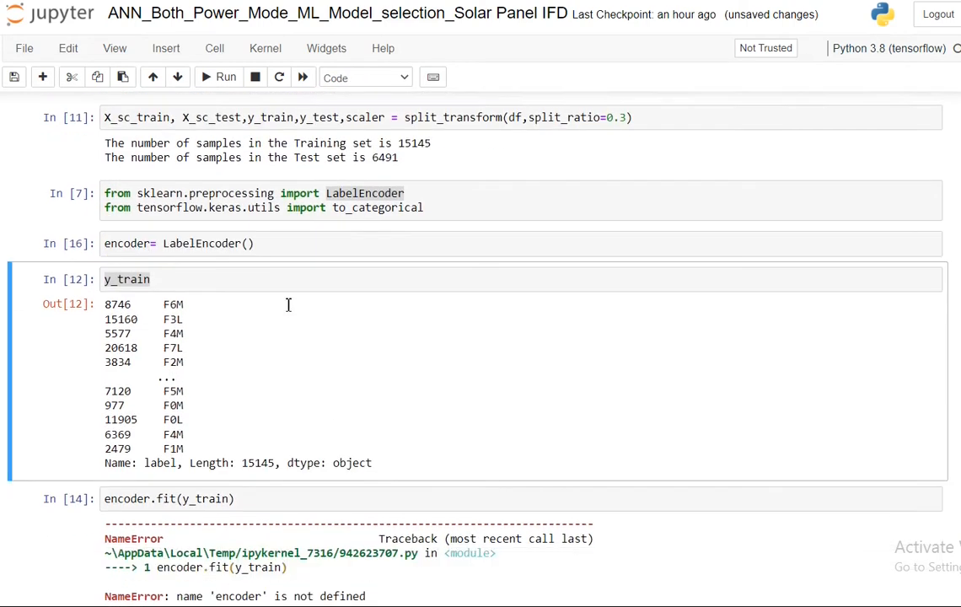
- Add a cell for encoded_y to hold the transformed training labels
{"action": "scroll", "scroll_direction": "down", "scroll_amount": 3}
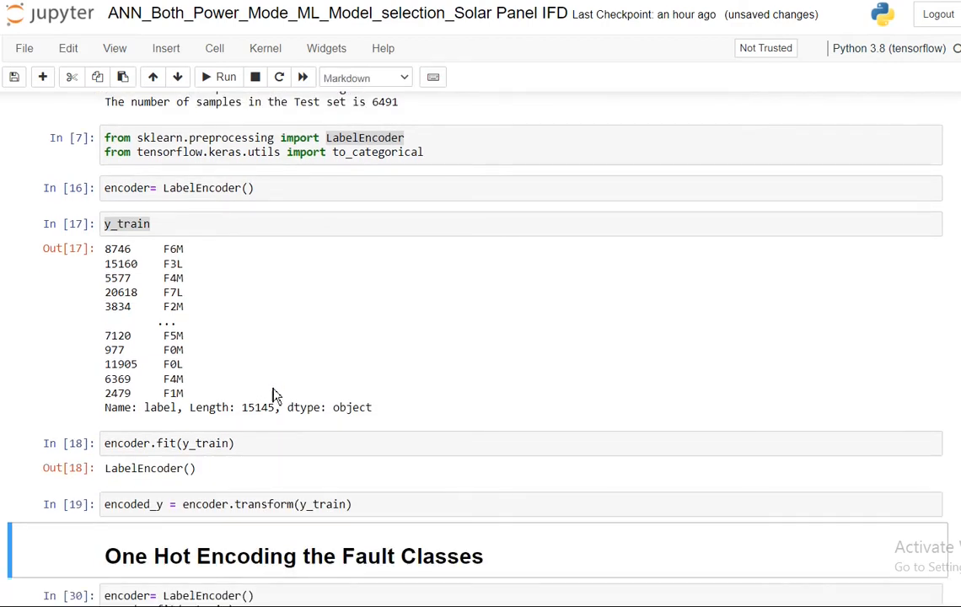
{"action": "left_click", "coordinate": [168, 443]}
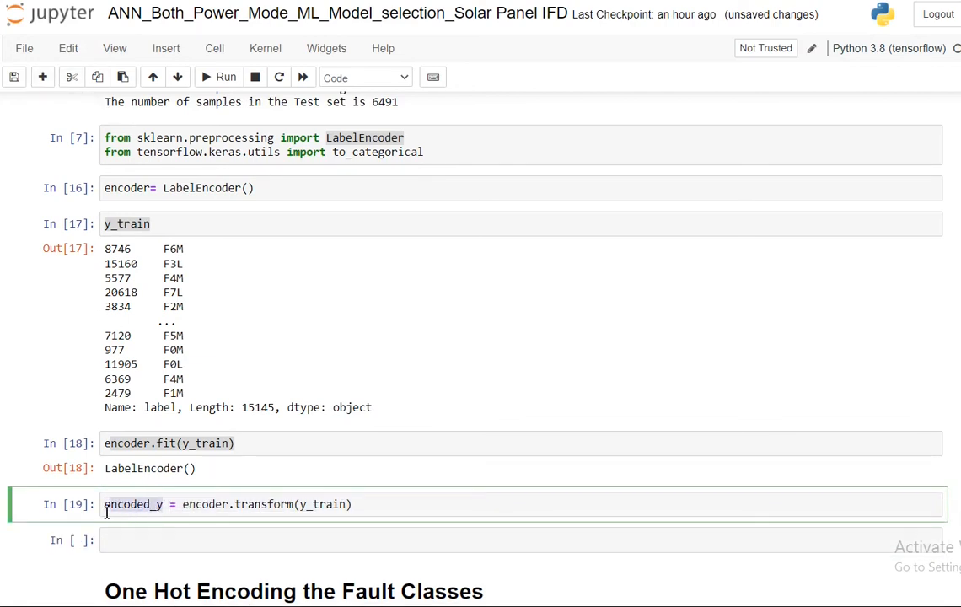
{"action": "type", "text": "encoded_y"}
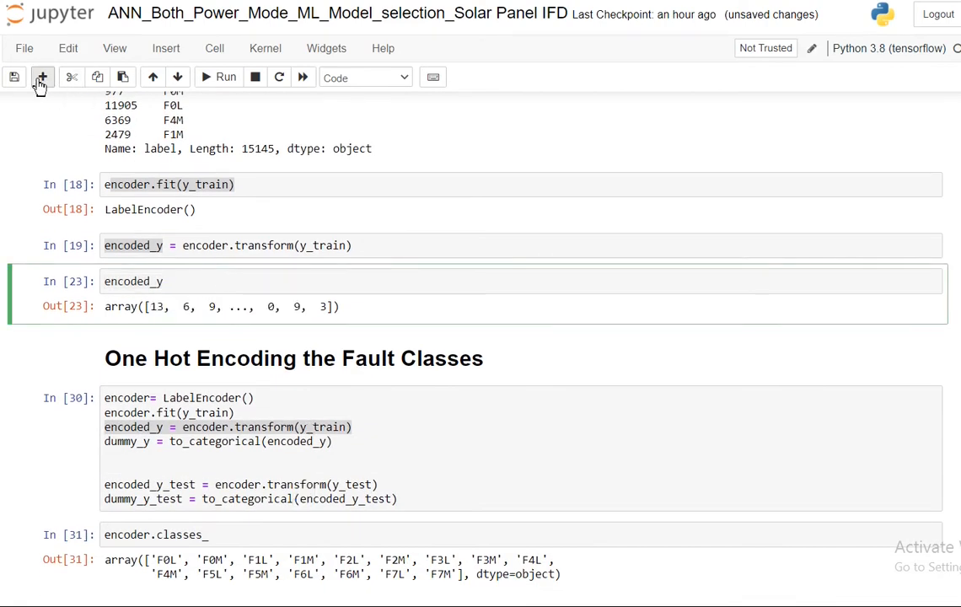
- Show encoded_y and the one-hot vector to_categorical(encoded_y)[0] for the first label
{"action": "left_click", "coordinate": [42, 78]}
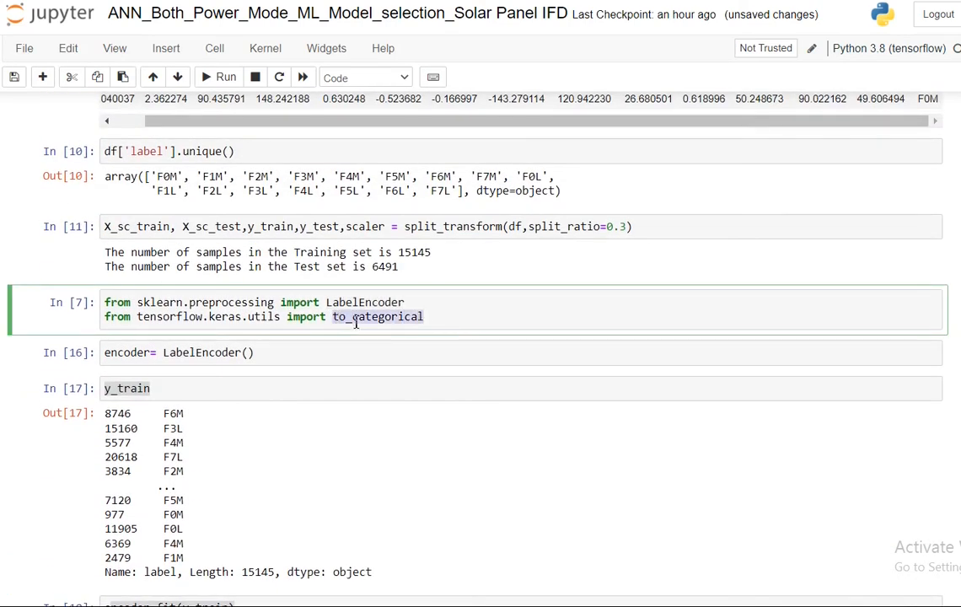
{"action": "scroll", "scroll_direction": "down", "scroll_amount": 3}
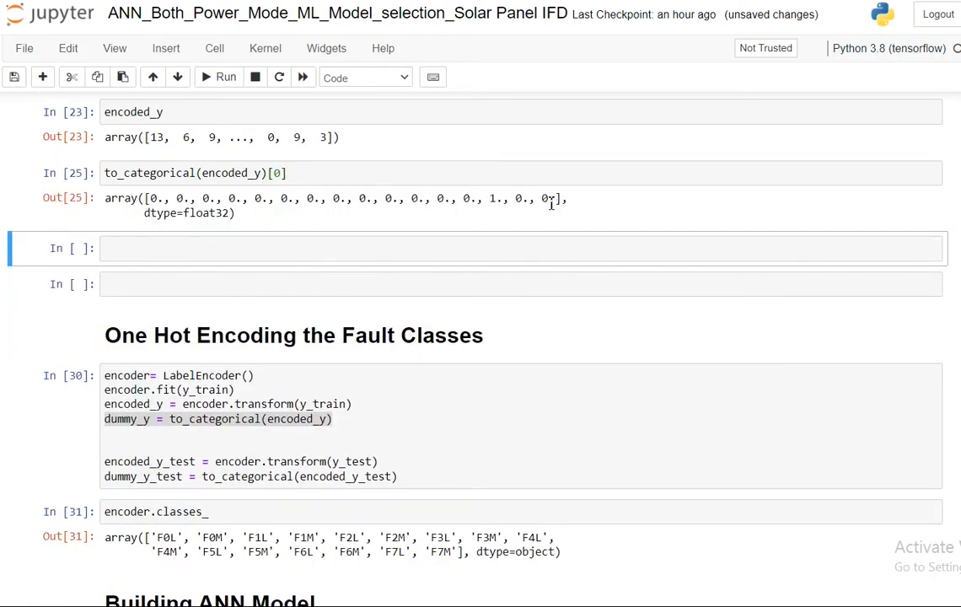
{"action": "left_click_drag", "start_coordinate": [155, 199], "coordinate": [557, 199]}
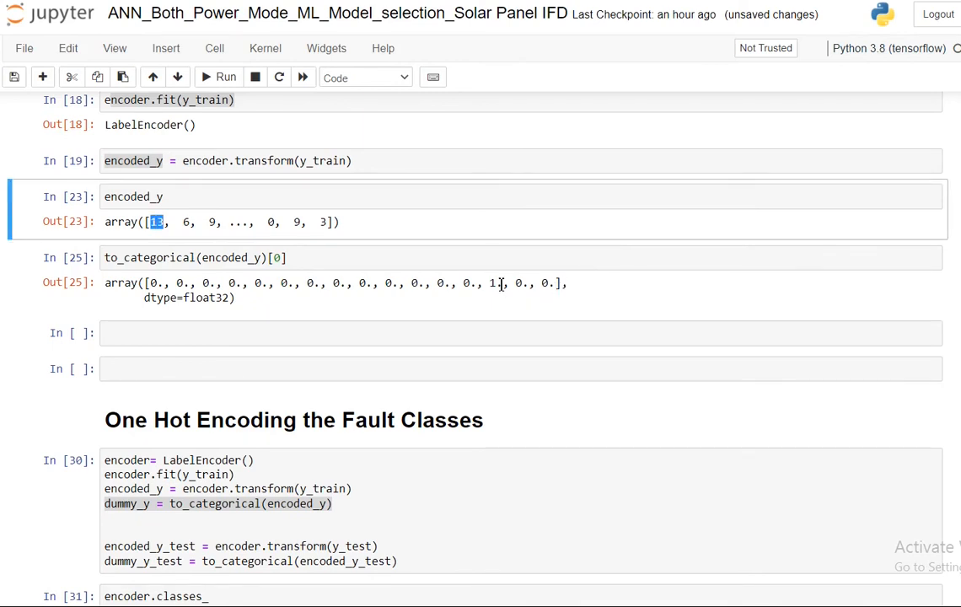
{"action": "left_click", "coordinate": [532, 347]}
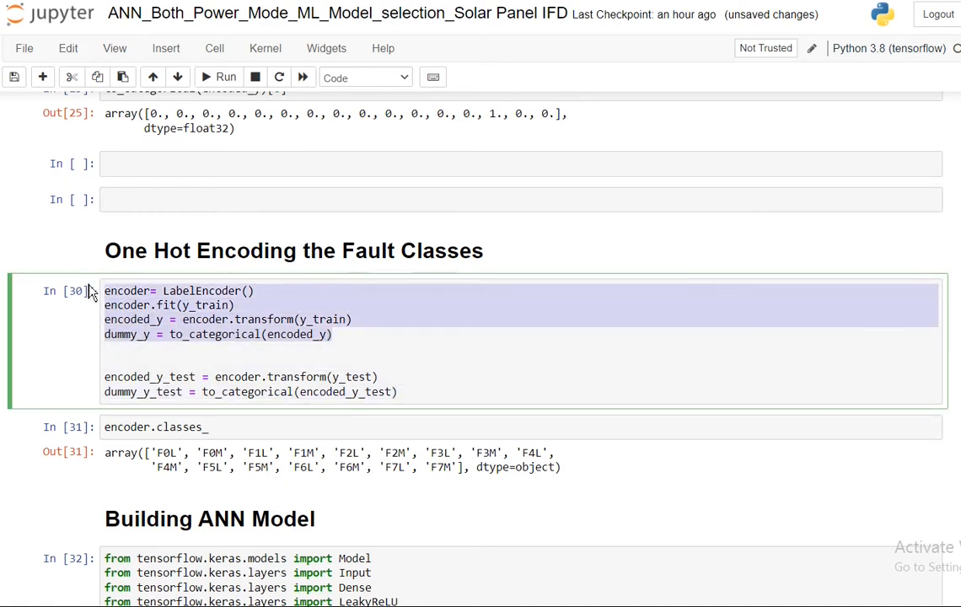
{"action": "scroll", "scroll_direction": "down", "scroll_amount": 3}
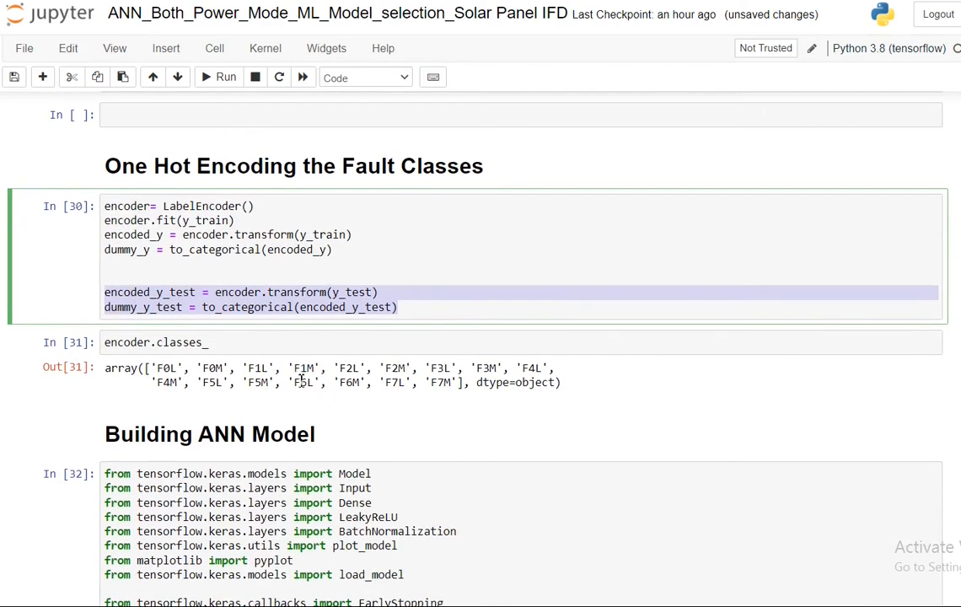
{"action": "left_click", "coordinate": [169, 292]}
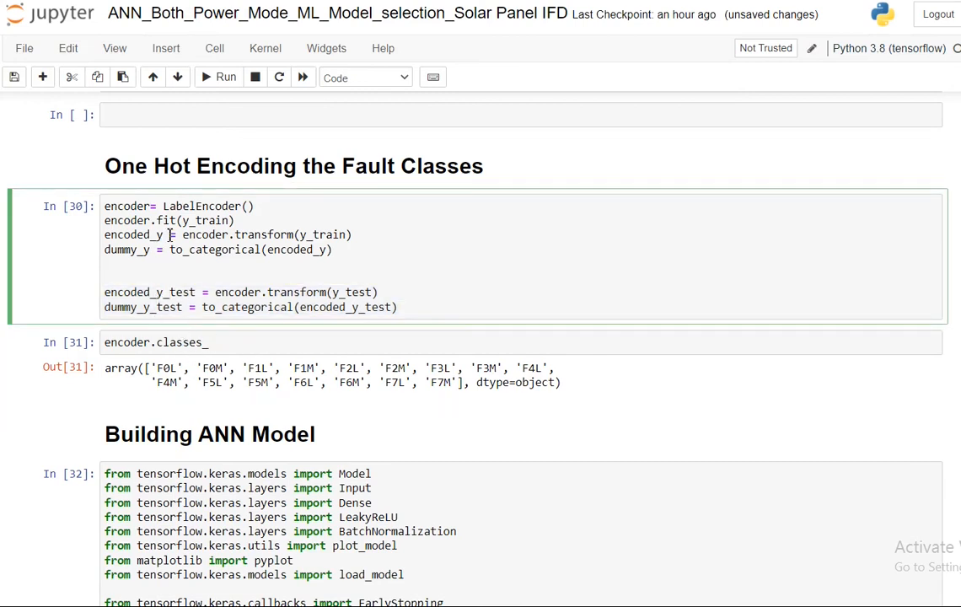
{"action": "left_click", "coordinate": [155, 343]}
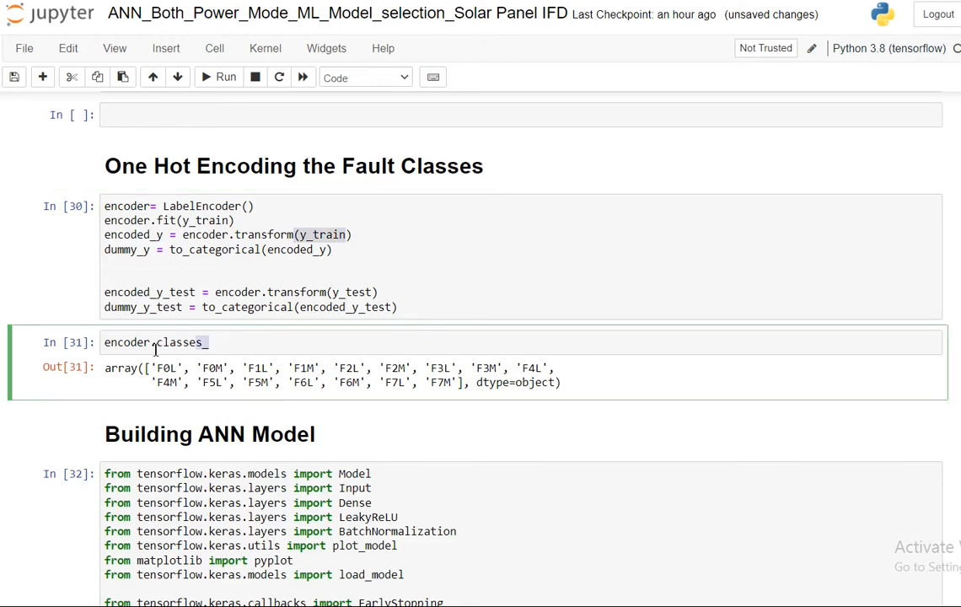
{"action": "double_click", "coordinate": [165, 367]}
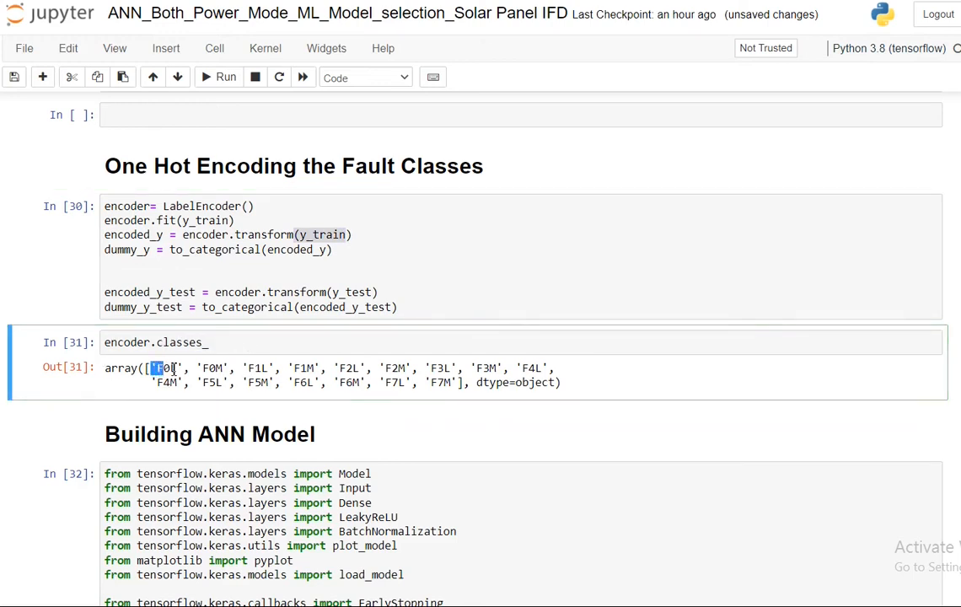
{"action": "left_click_drag", "start_coordinate": [155, 367], "coordinate": [462, 381]}
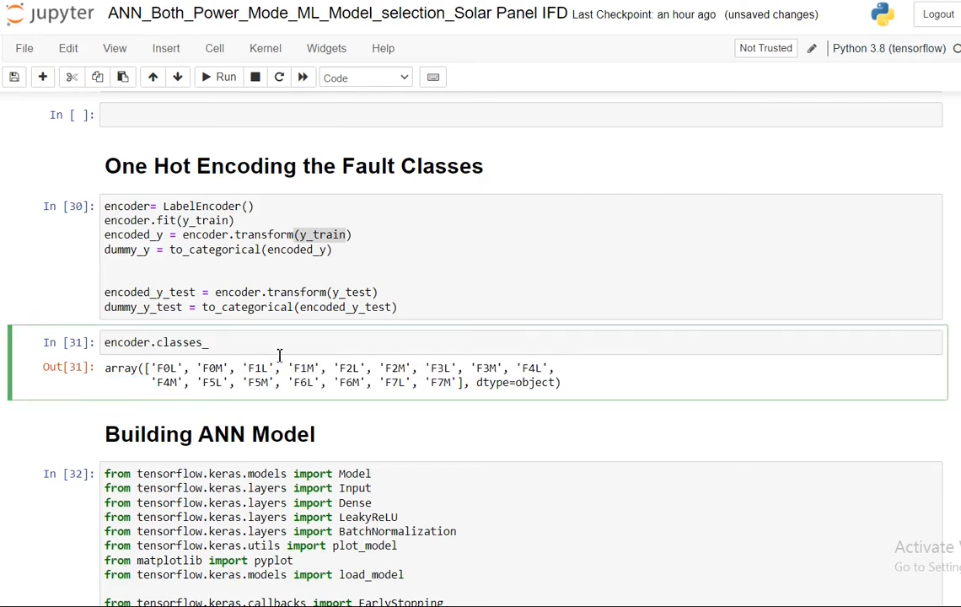
{"action": "mouse_move", "coordinate": [351, 368]}
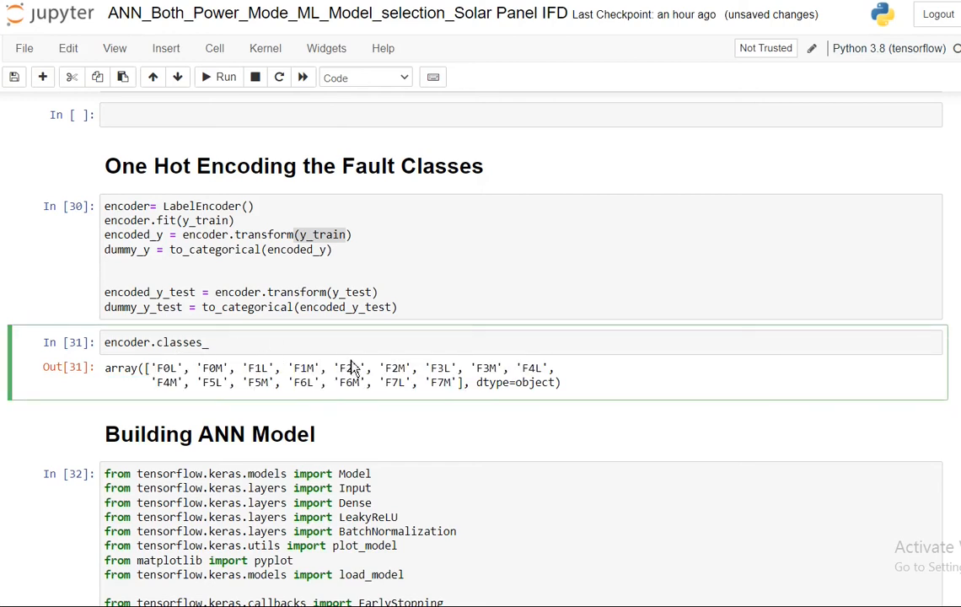
{"action": "scroll", "scroll_direction": "down", "scroll_amount": 3}
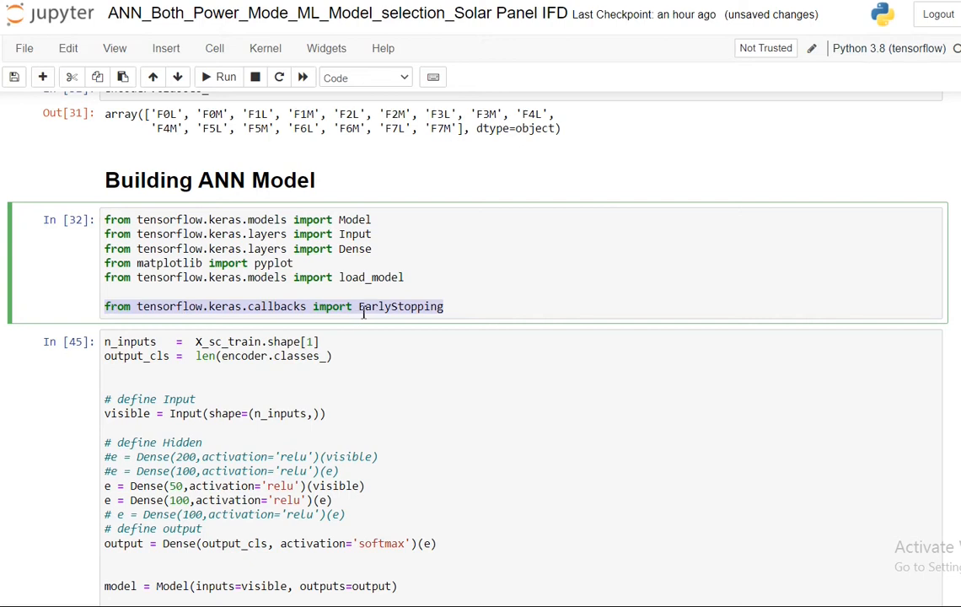
{"action": "left_click", "coordinate": [361, 306]}
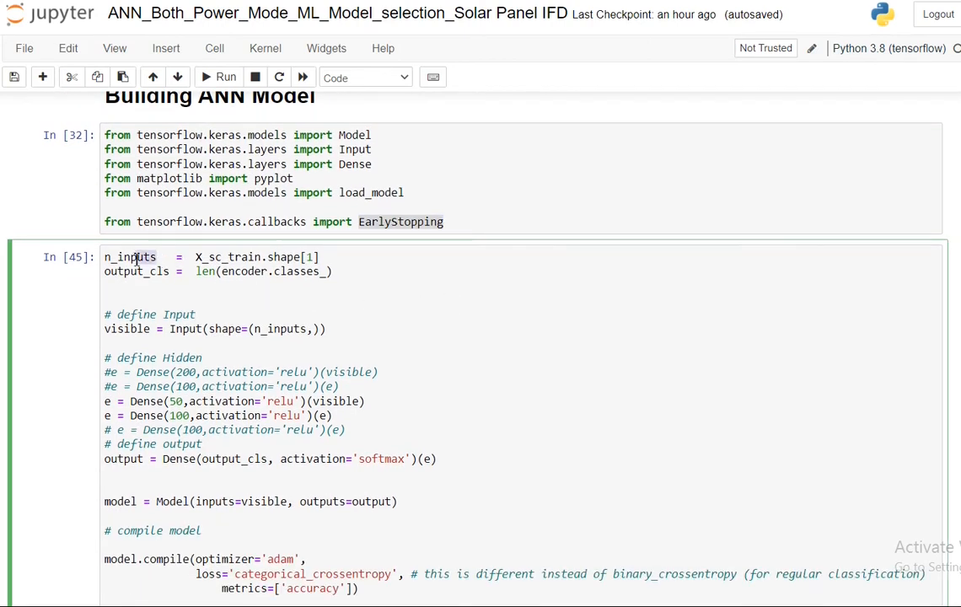
{"action": "double_click", "coordinate": [129, 256]}
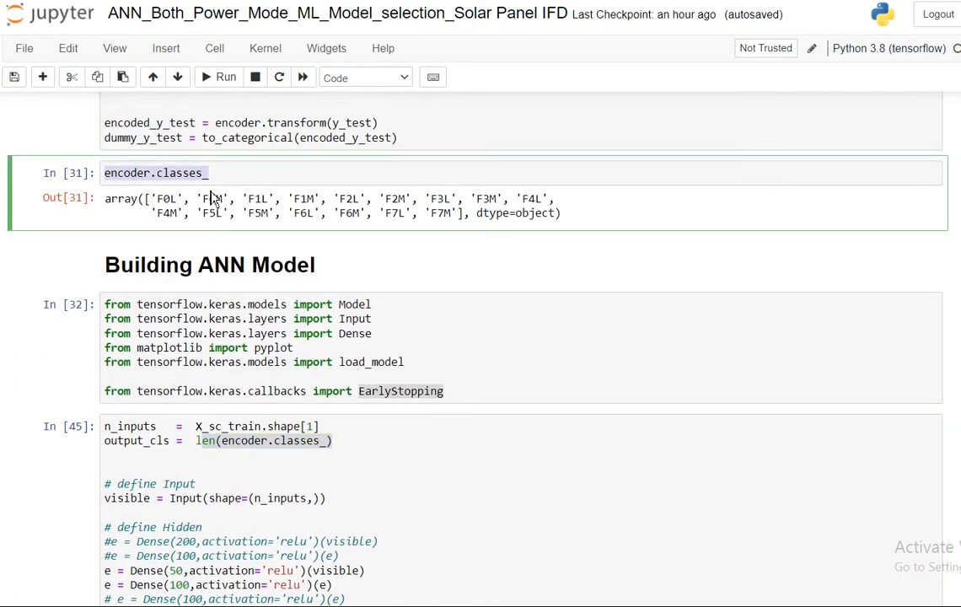
{"action": "scroll", "scroll_direction": "down", "scroll_amount": 3}
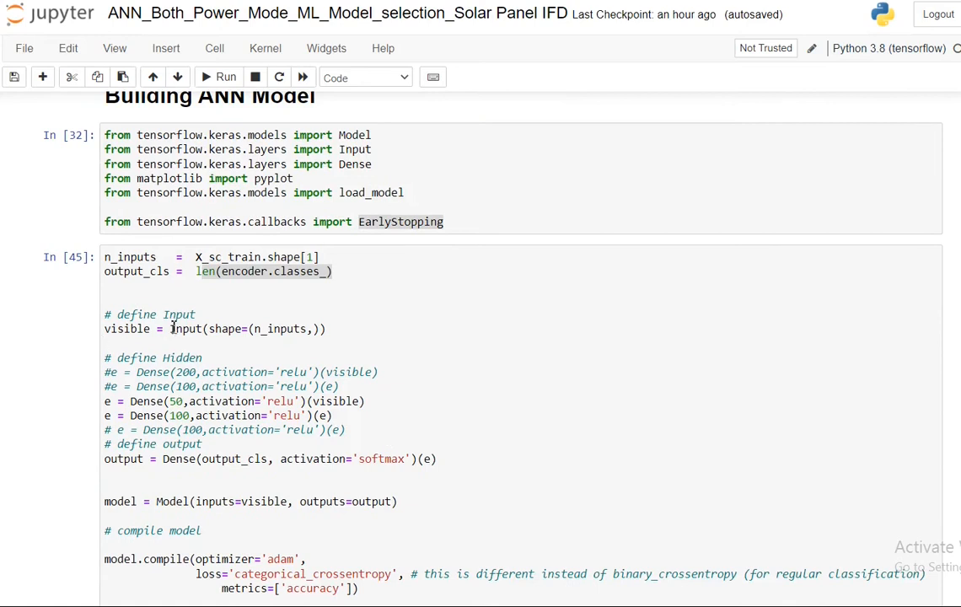
{"action": "scroll", "scroll_direction": "down", "scroll_amount": 3}
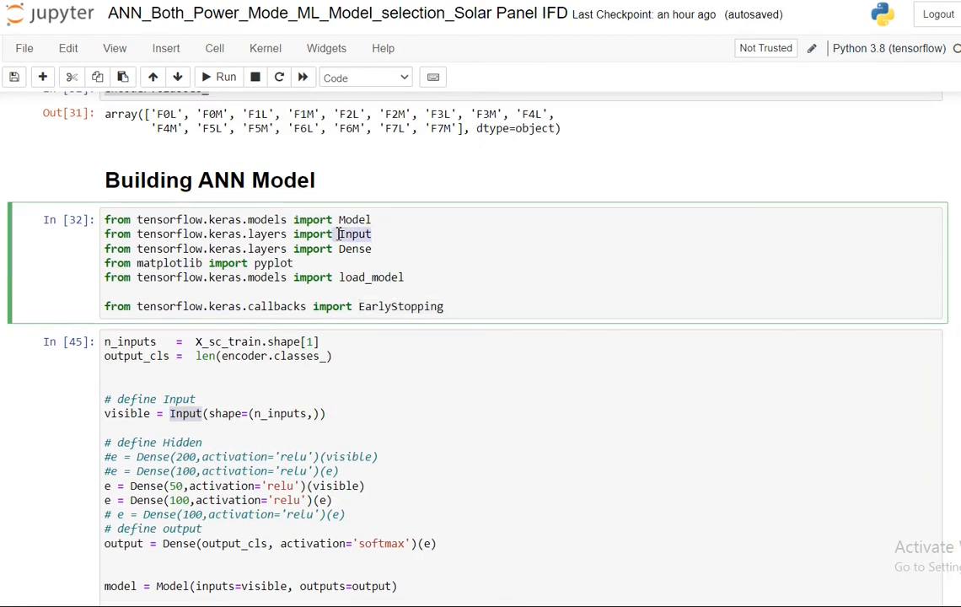
{"action": "scroll", "scroll_direction": "down", "scroll_amount": 3}
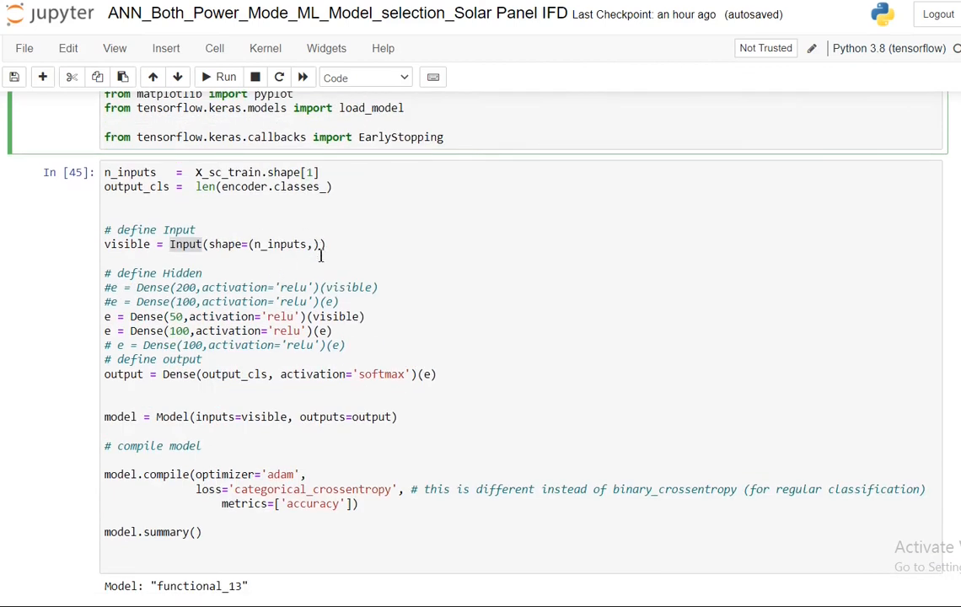
{"action": "mouse_move", "coordinate": [317, 273]}
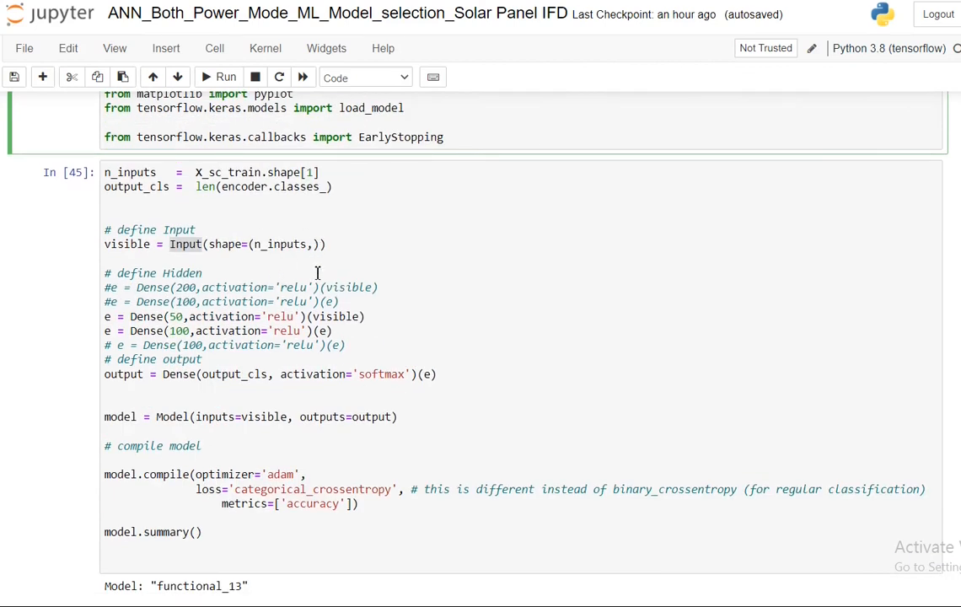
{"action": "double_click", "coordinate": [339, 316]}
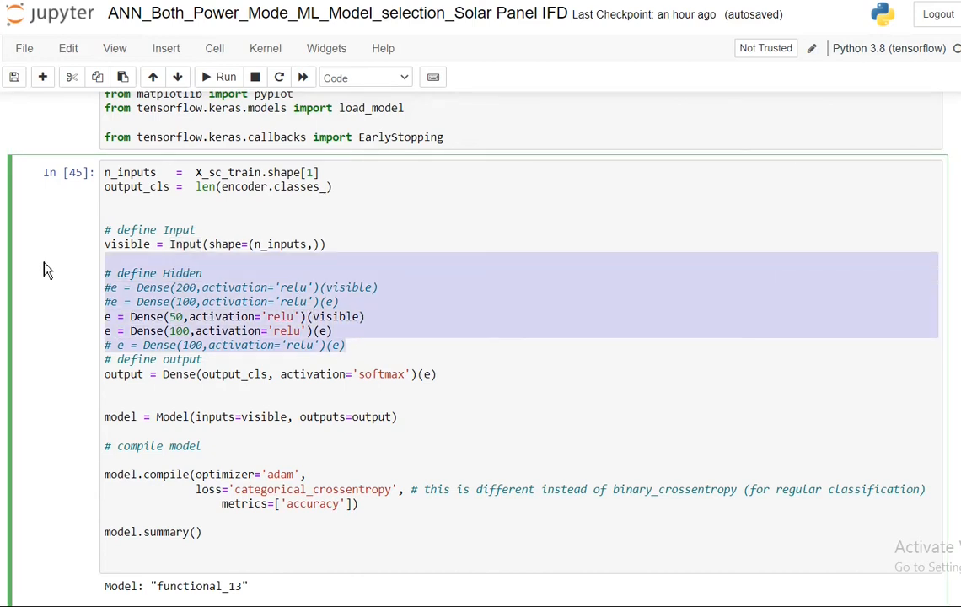
{"action": "left_click", "coordinate": [427, 256]}
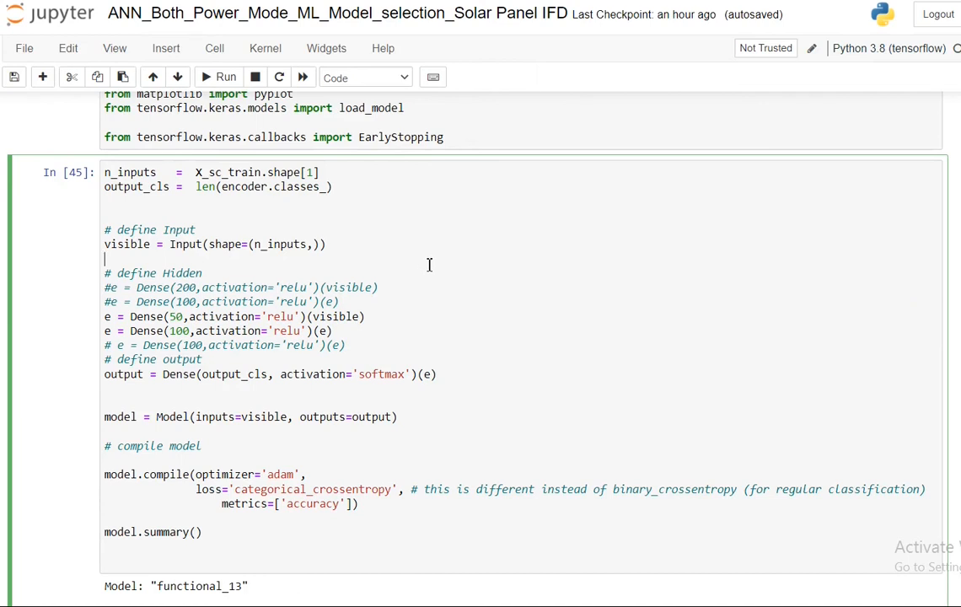
{"action": "mouse_move", "coordinate": [435, 267]}
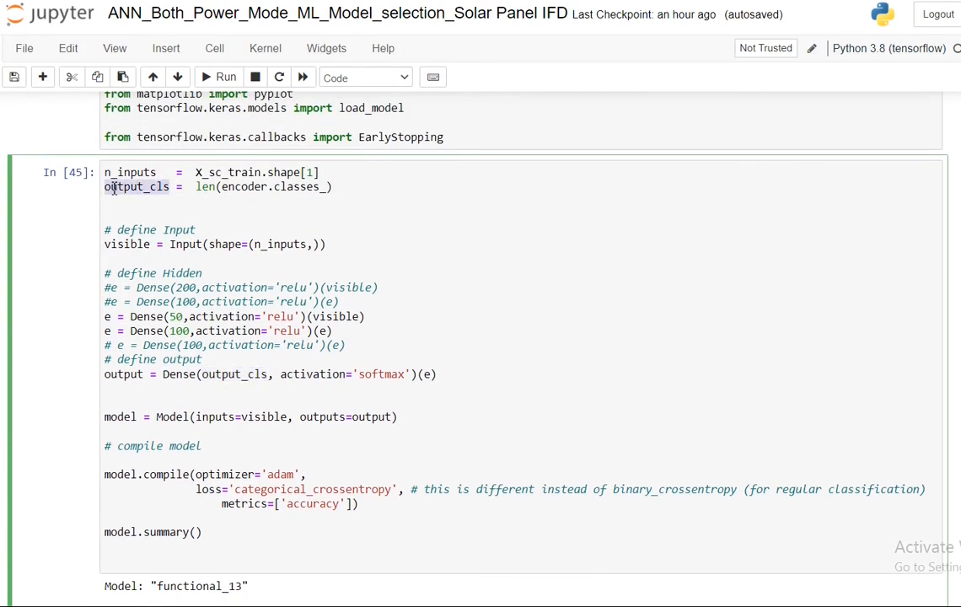
{"action": "scroll", "scroll_direction": "down", "scroll_amount": 3}
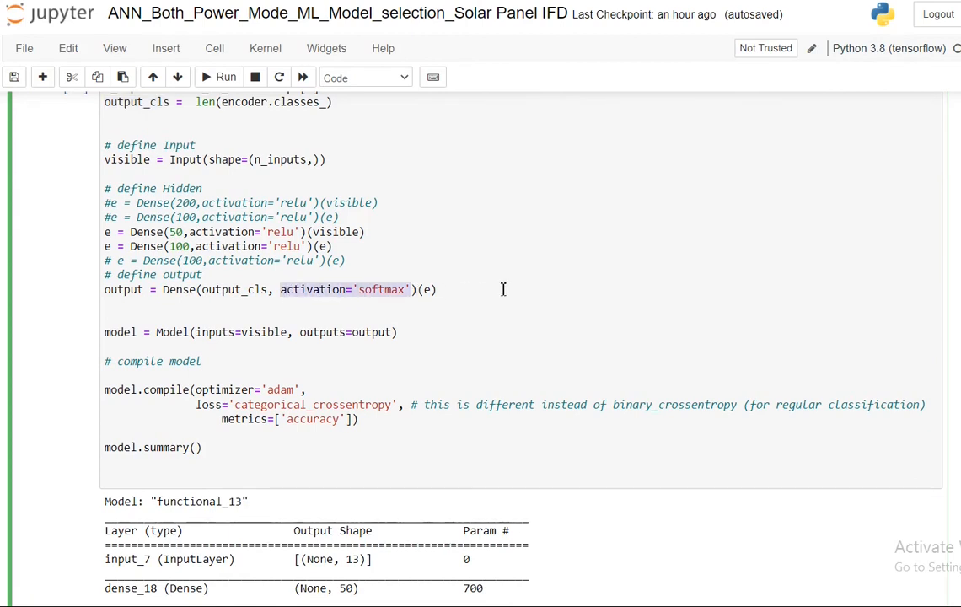
{"action": "scroll", "scroll_direction": "down", "scroll_amount": 3}
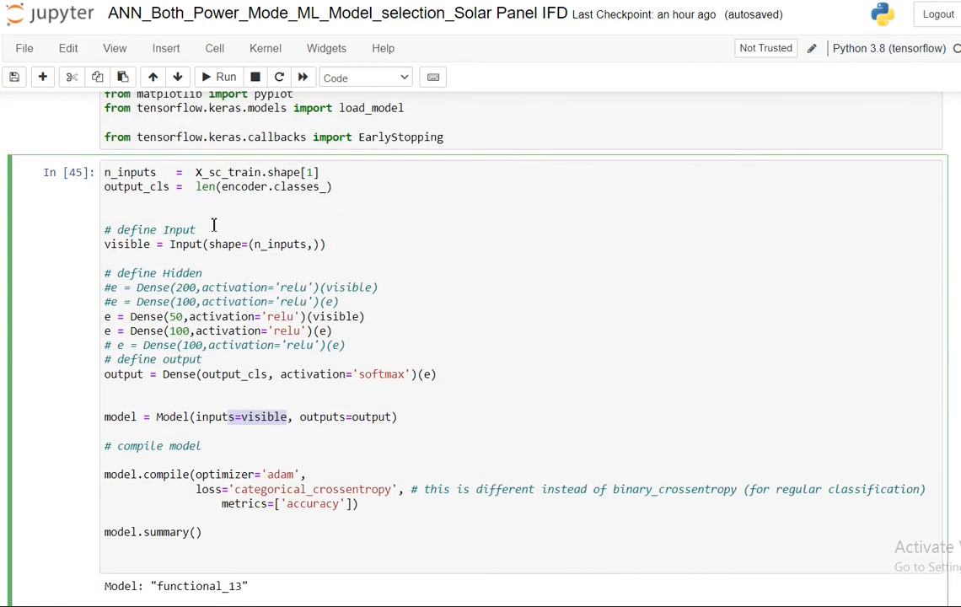
{"action": "scroll", "scroll_direction": "down", "scroll_amount": 3}
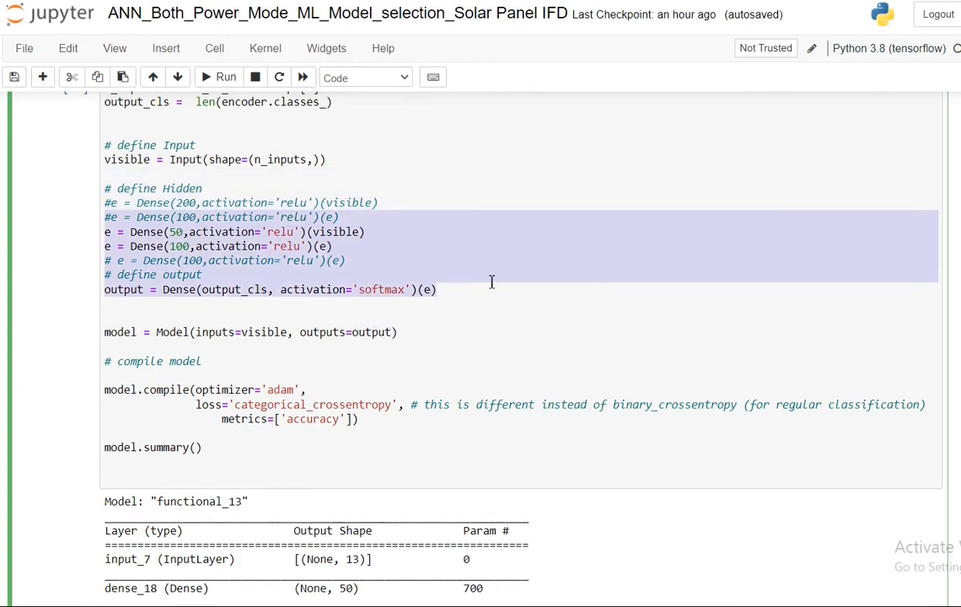
{"action": "scroll", "scroll_direction": "down", "scroll_amount": 3}
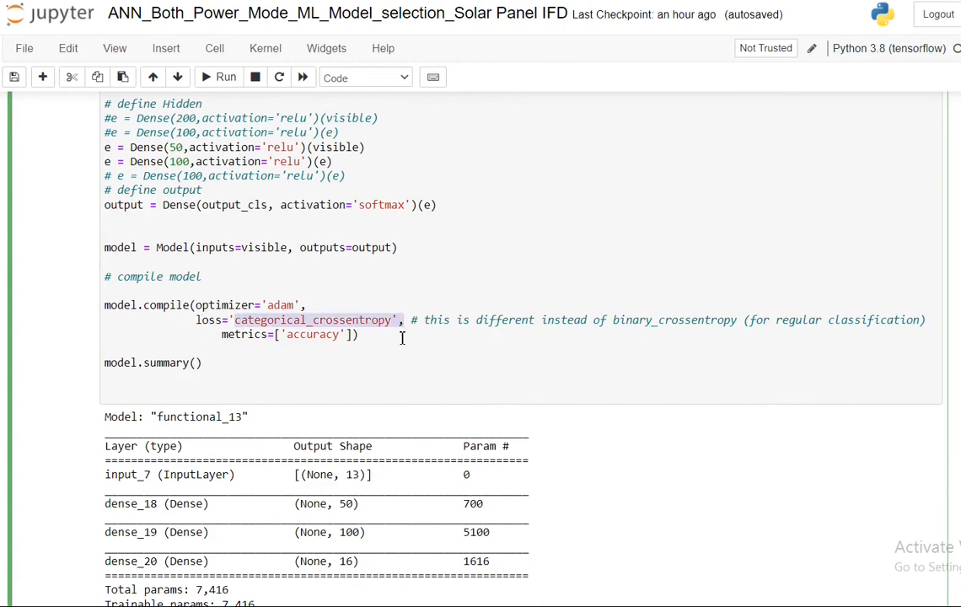
{"action": "mouse_move", "coordinate": [320, 351]}
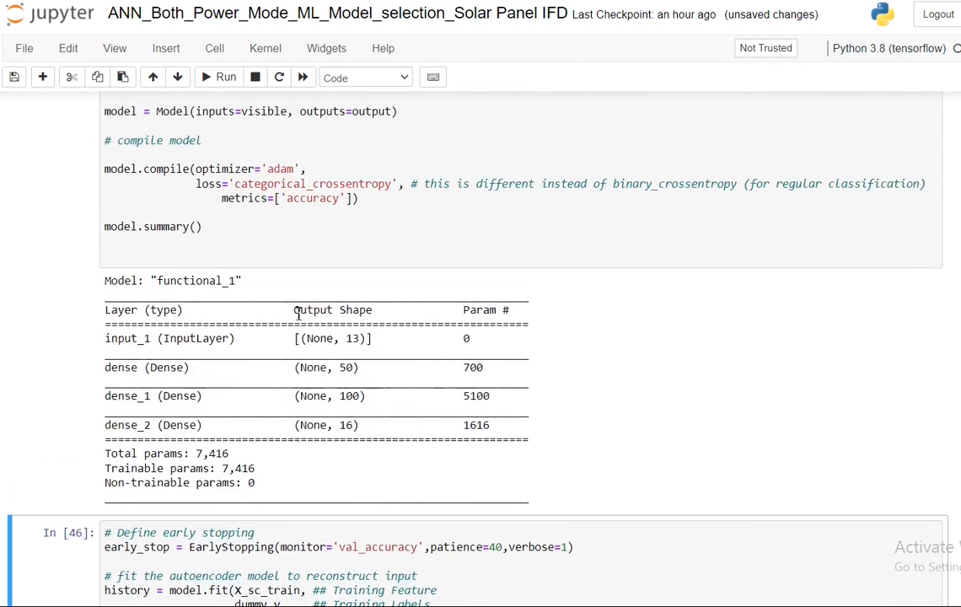
{"action": "mouse_move", "coordinate": [361, 344]}
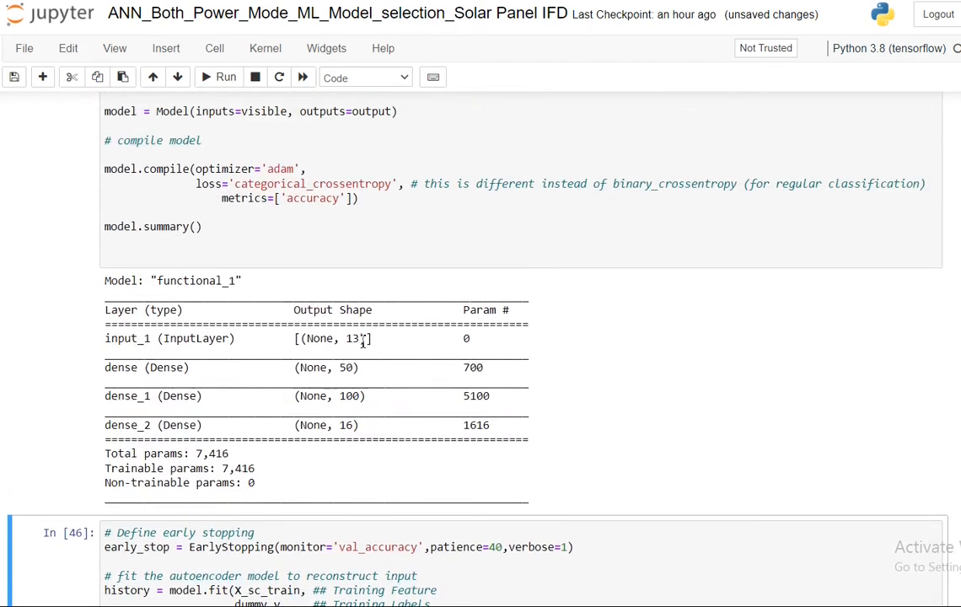
{"action": "double_click", "coordinate": [344, 367]}
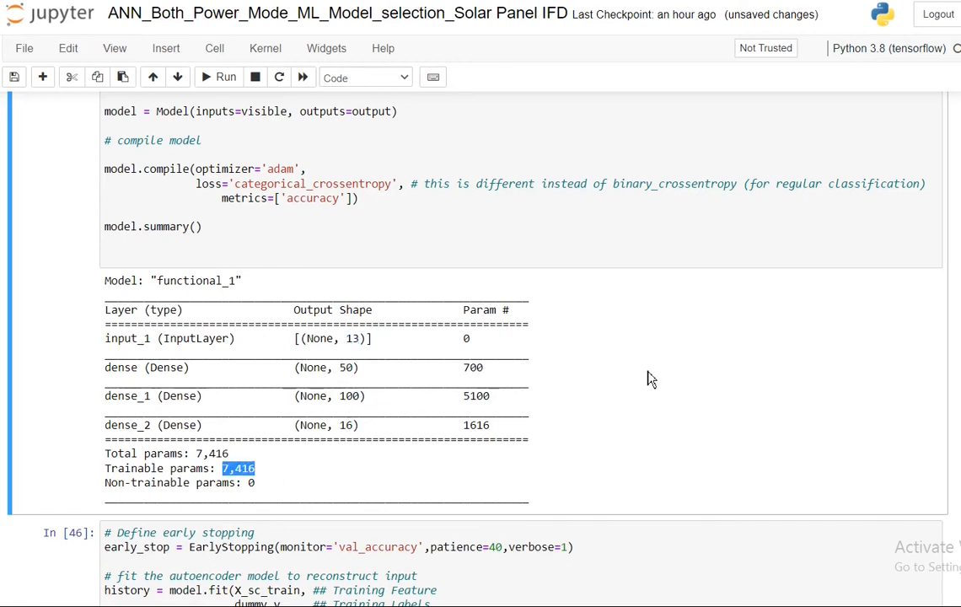
{"action": "scroll", "scroll_direction": "down", "scroll_amount": 3}
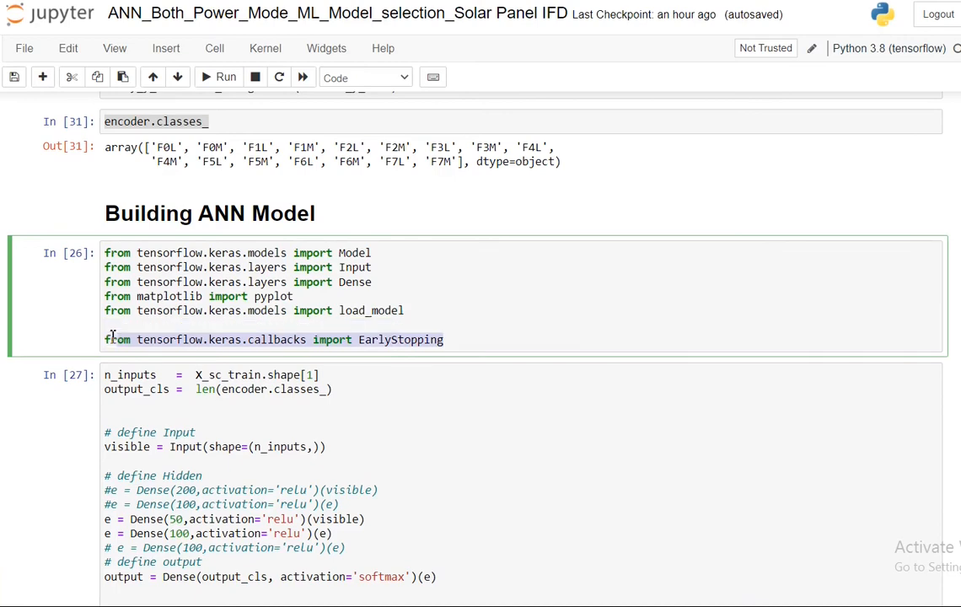
{"action": "scroll", "scroll_direction": "down", "scroll_amount": 3}
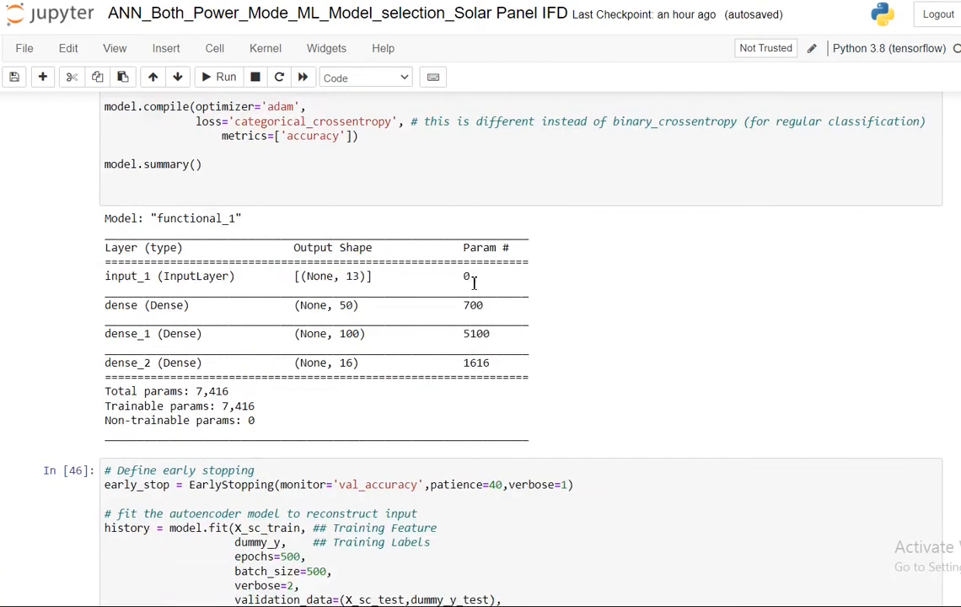
{"action": "scroll", "scroll_direction": "down", "scroll_amount": 3}
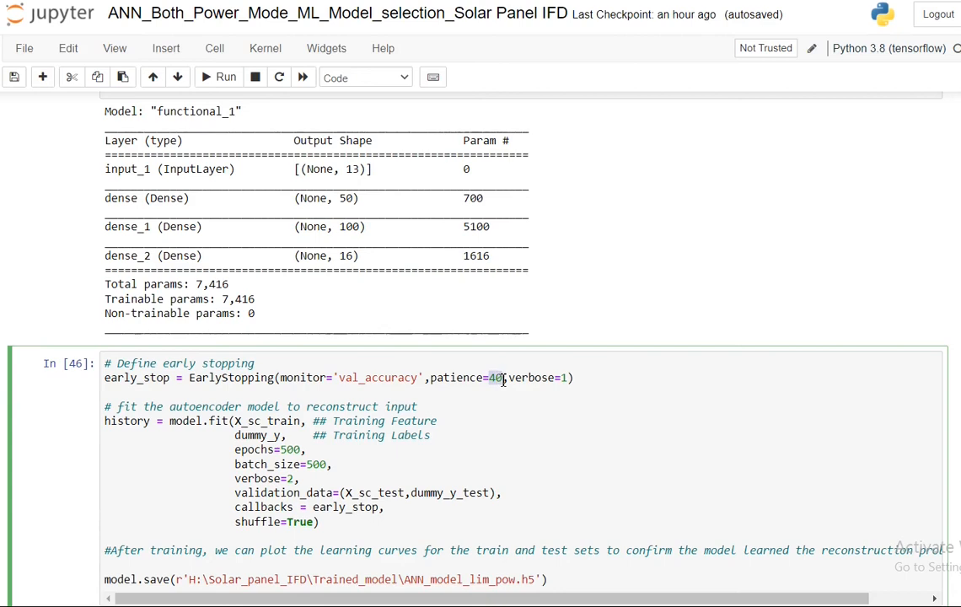
{"action": "left_click", "coordinate": [217, 77]}
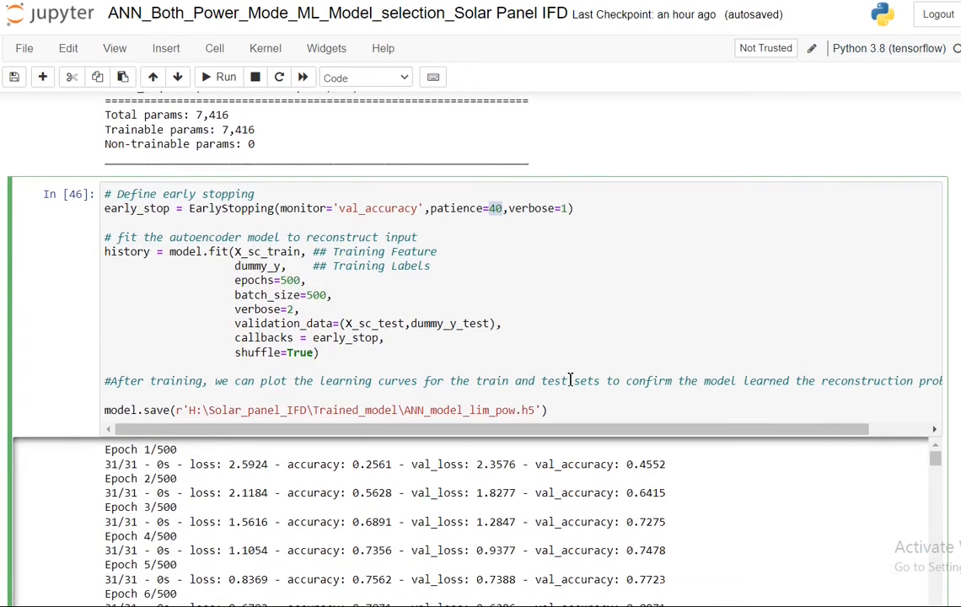
{"action": "mouse_move", "coordinate": [560, 280]}
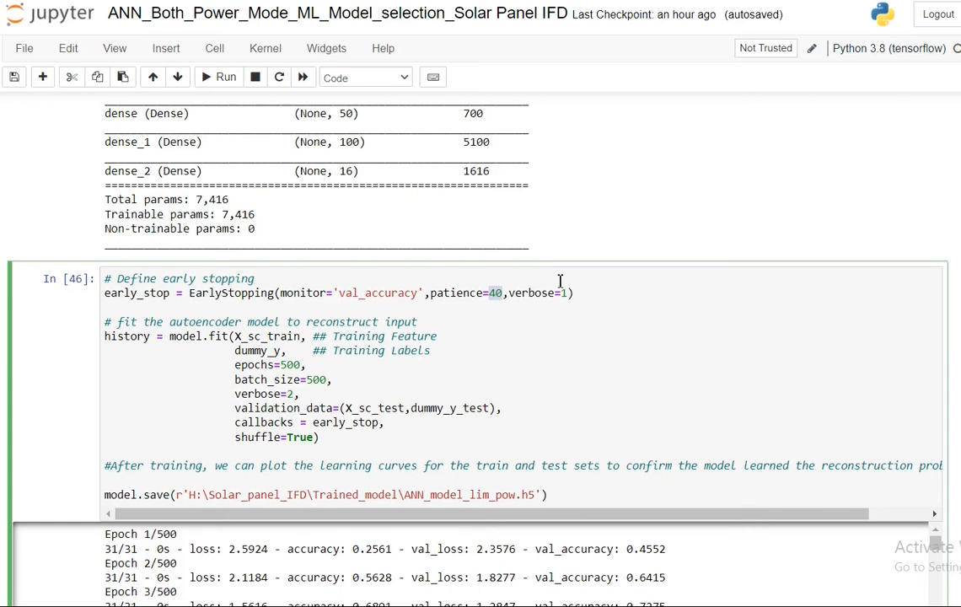
{"action": "mouse_move", "coordinate": [506, 300]}
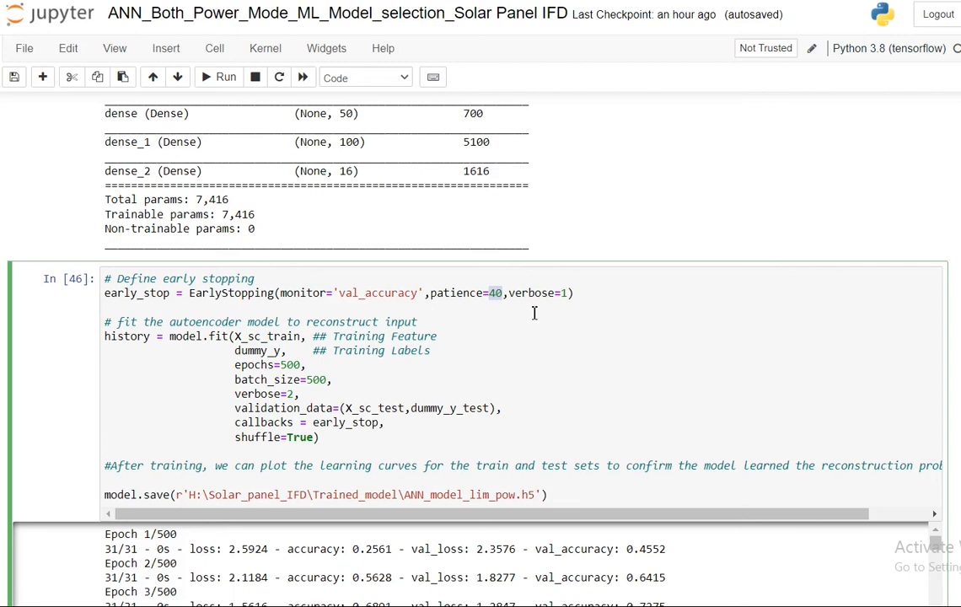
{"action": "mouse_move", "coordinate": [206, 337]}
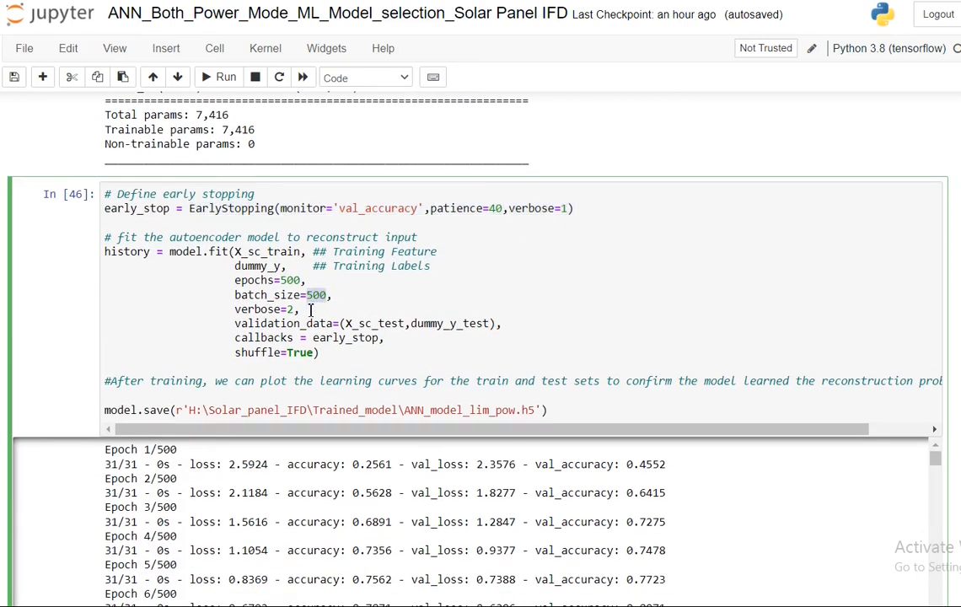
{"action": "mouse_move", "coordinate": [348, 324]}
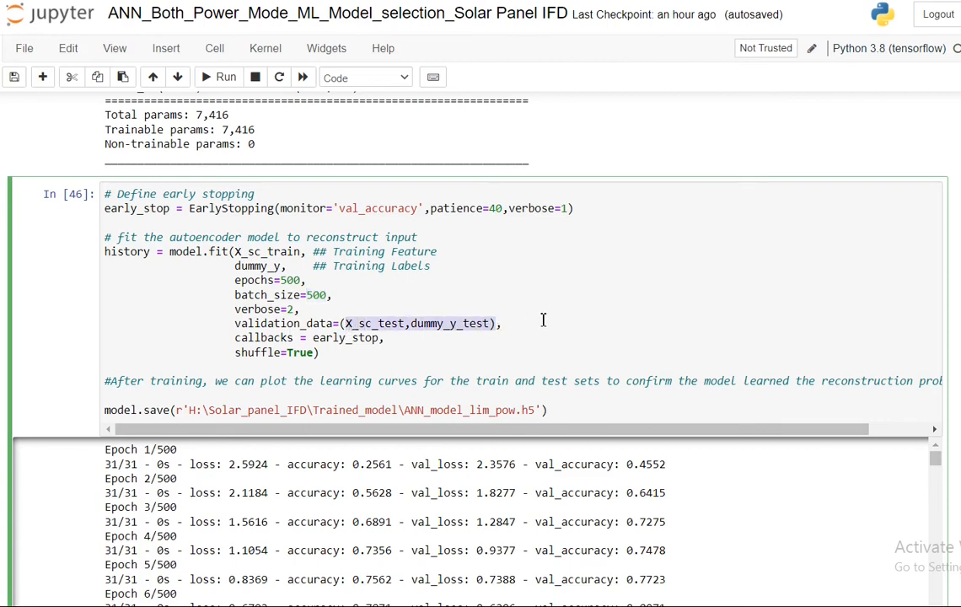
{"action": "mouse_move", "coordinate": [534, 315]}
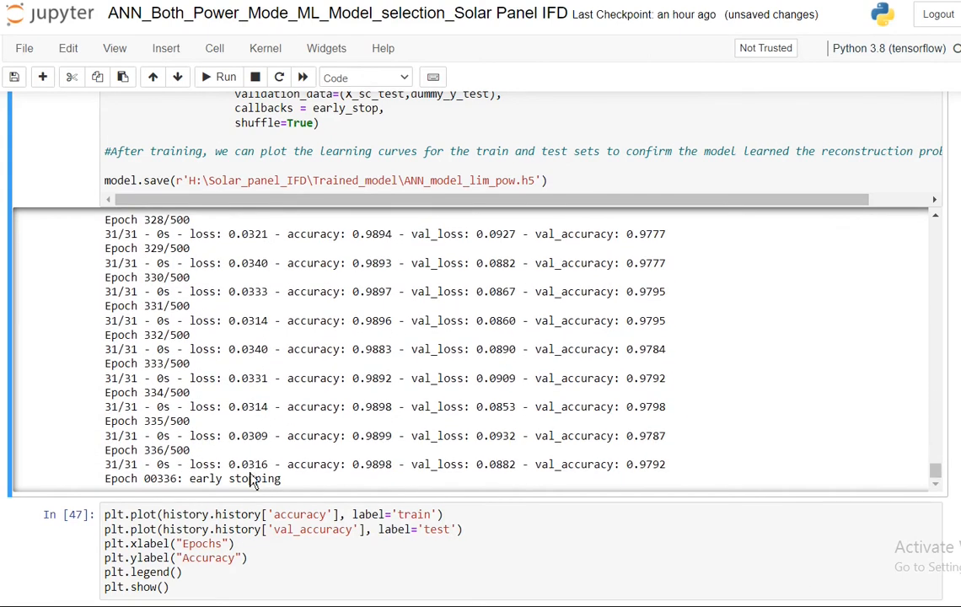
{"action": "double_click", "coordinate": [236, 479]}
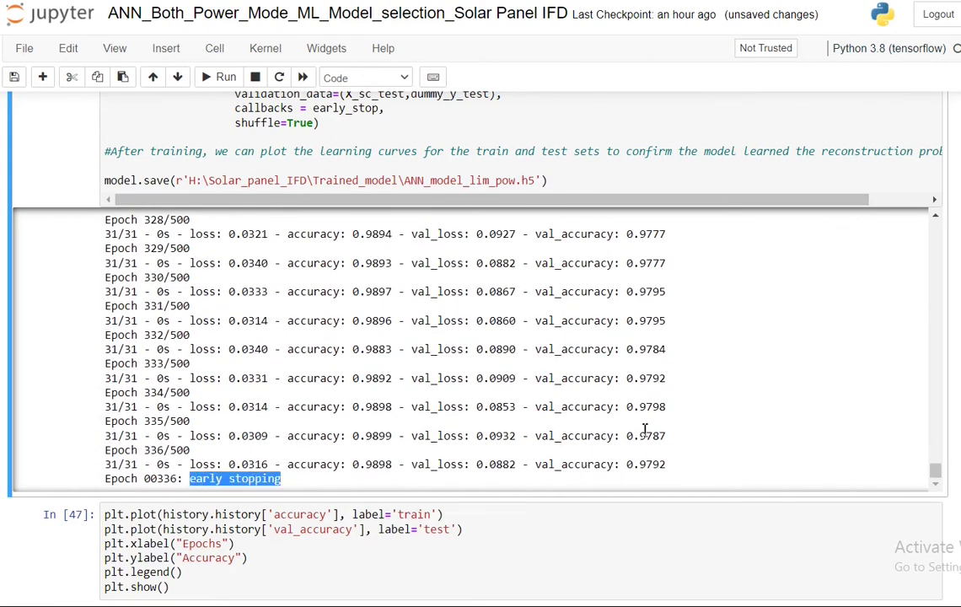
{"action": "mouse_move", "coordinate": [678, 475]}
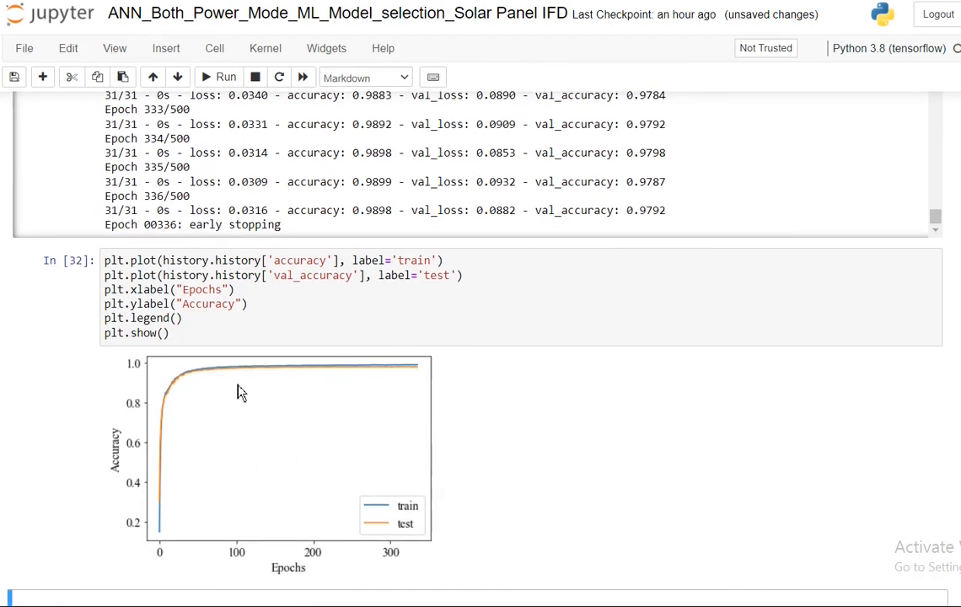
{"action": "mouse_move", "coordinate": [429, 377]}
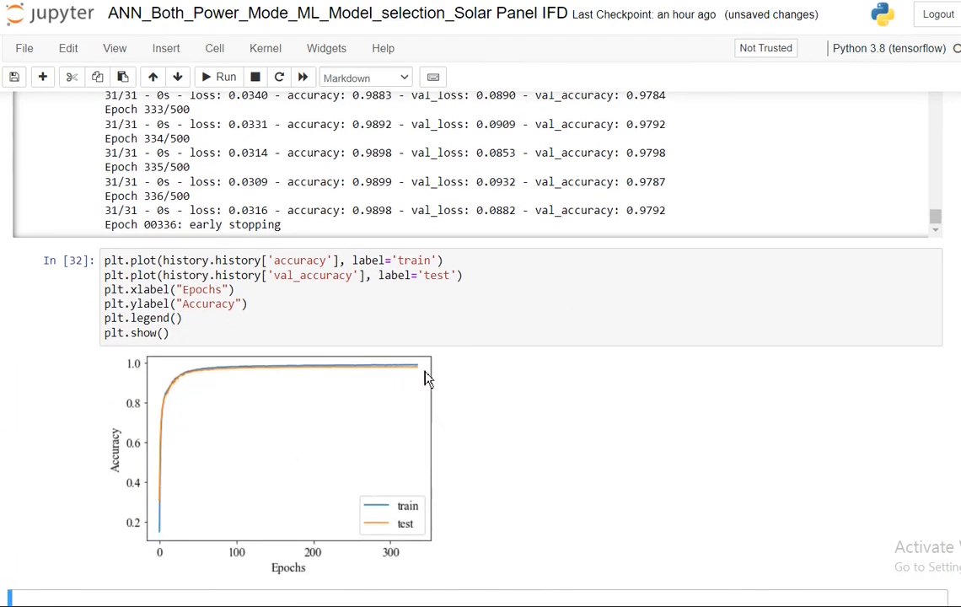
{"action": "mouse_move", "coordinate": [413, 371]}
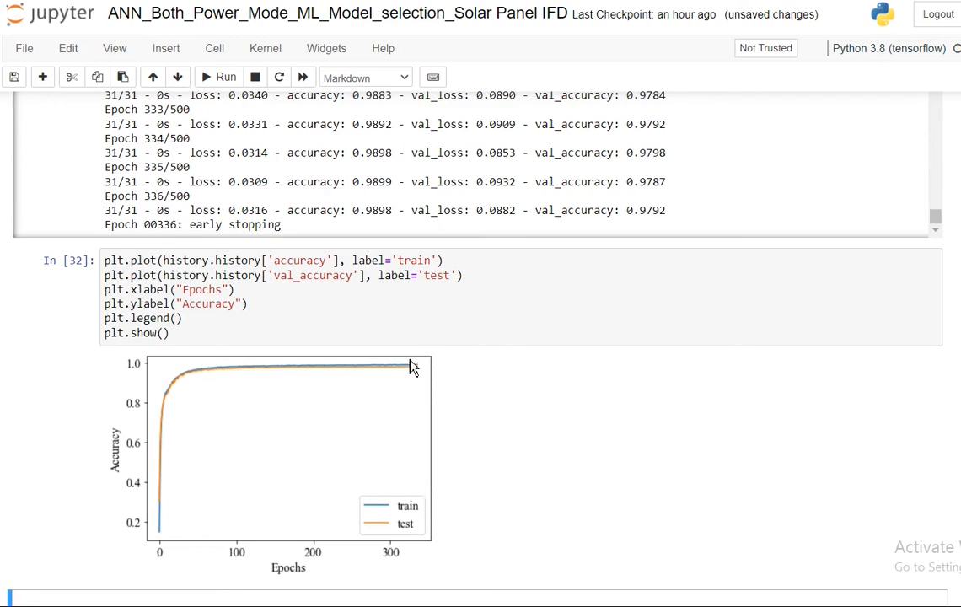
{"action": "mouse_move", "coordinate": [427, 352]}
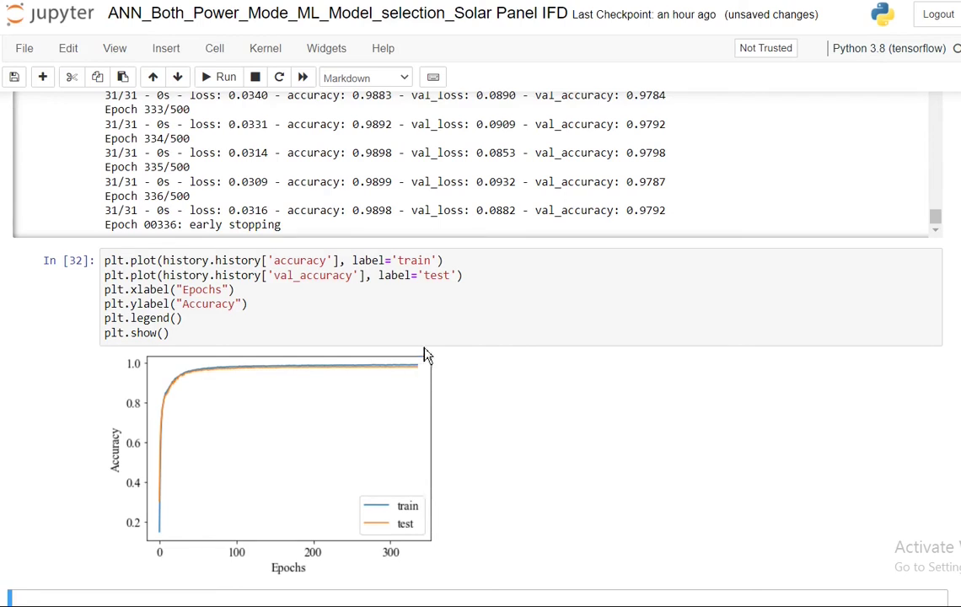
{"action": "scroll", "scroll_direction": "down", "scroll_amount": 3}
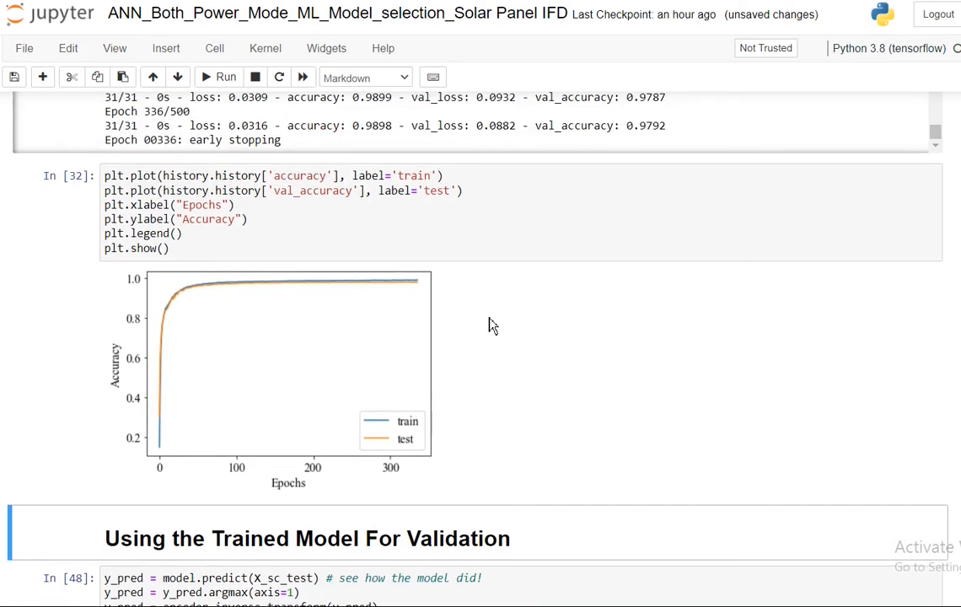
- Run model.predict(X_sc_test)[0].argmax() in a scratch cell, giving class index 12
{"action": "scroll", "scroll_direction": "down", "scroll_amount": 3}
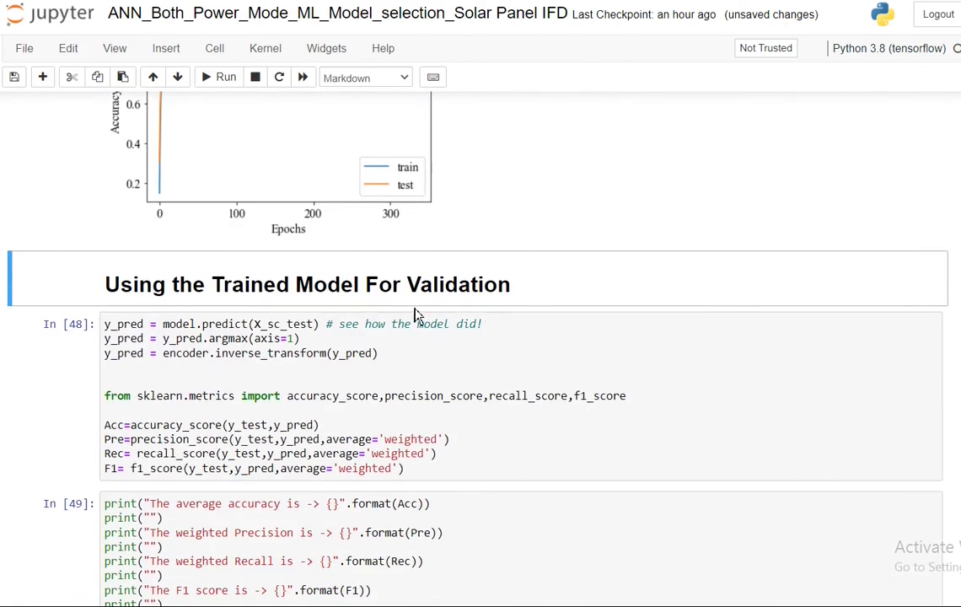
{"action": "mouse_move", "coordinate": [370, 309]}
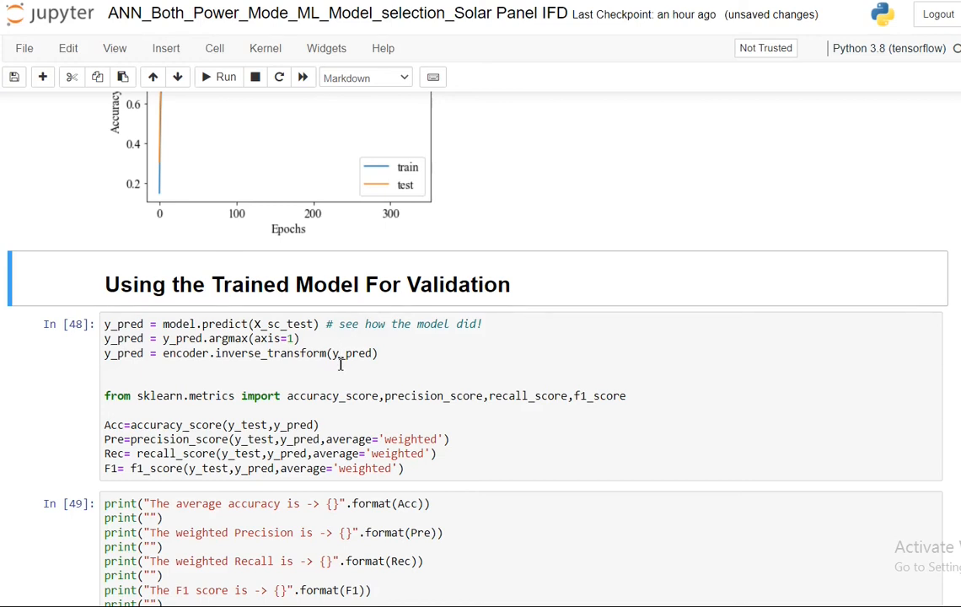
{"action": "mouse_move", "coordinate": [182, 289]}
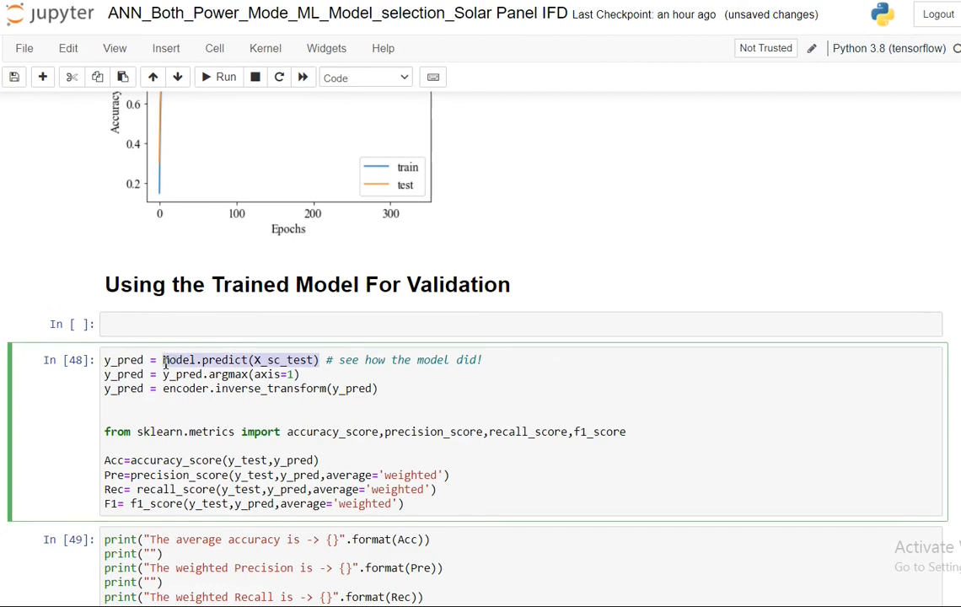
{"action": "type", "text": "model.predict(X_sc_test)"}
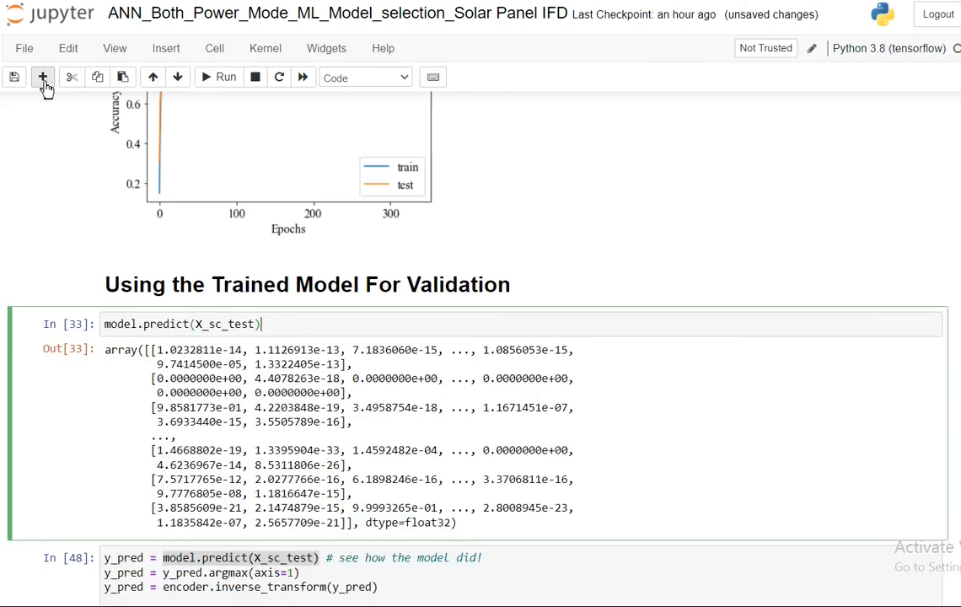
{"action": "type", "text": "[0].argmax(axis=1"}
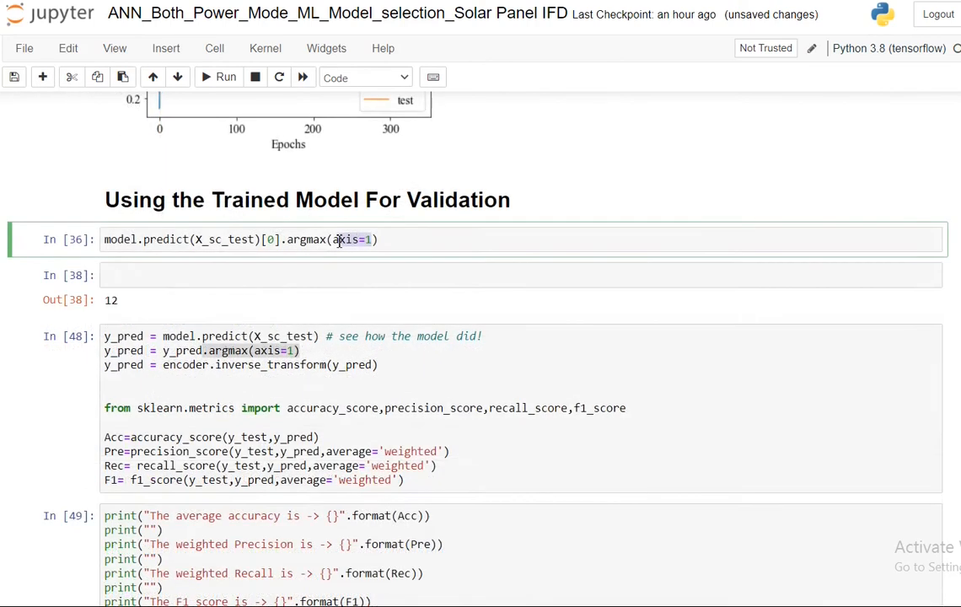
{"action": "key", "text": "Backspace"}
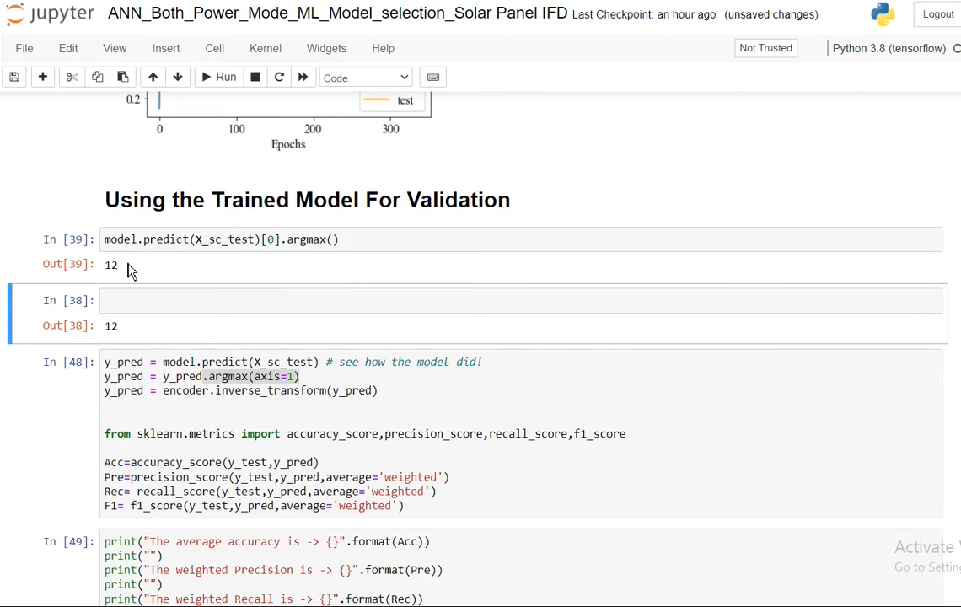
{"action": "double_click", "coordinate": [111, 265]}
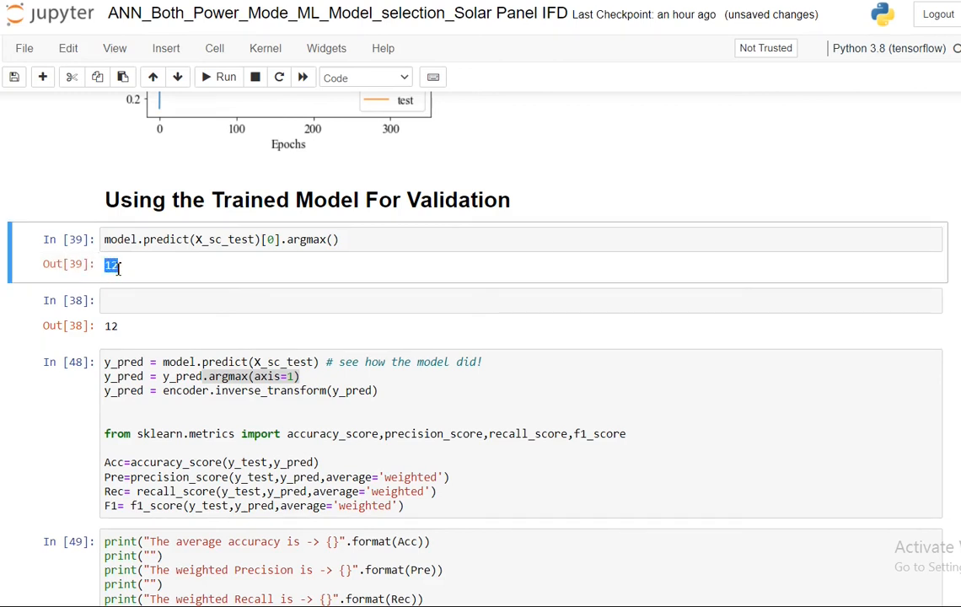
{"action": "mouse_move", "coordinate": [121, 276]}
{"action": "type", "text": "encoder.inverse_transform("}
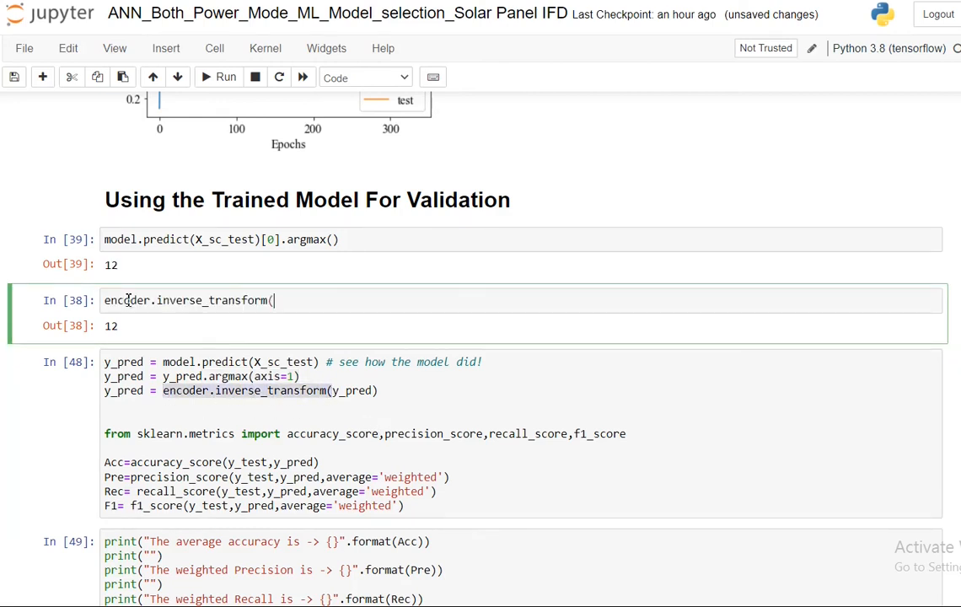
- Decode index 12 with encoder.inverse_transform([12]) to fault label F6L and review y_pred in the validation code
{"action": "type", "text": "12)"}
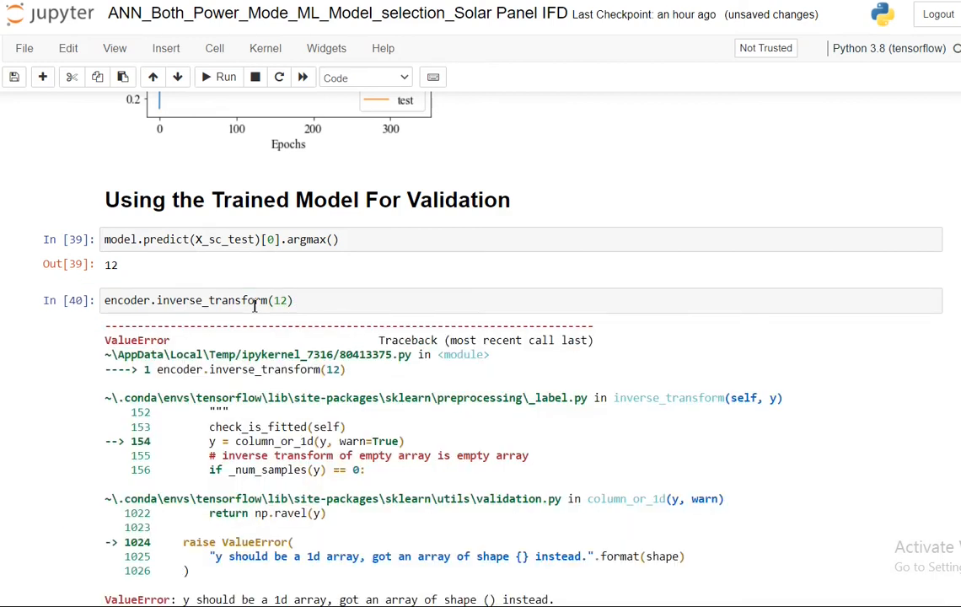
{"action": "scroll", "scroll_direction": "down", "scroll_amount": 3}
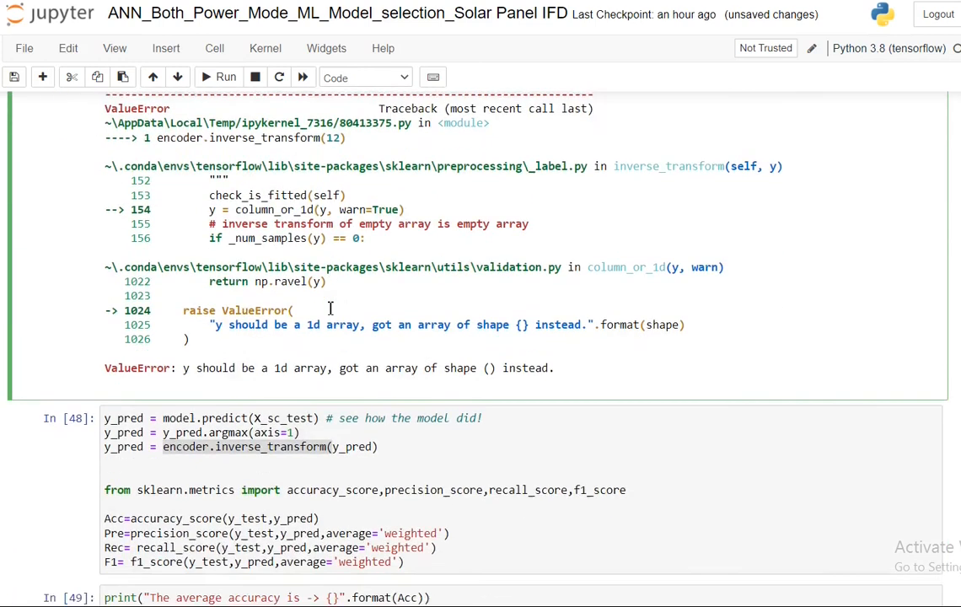
{"action": "scroll", "scroll_direction": "down", "scroll_amount": 3}
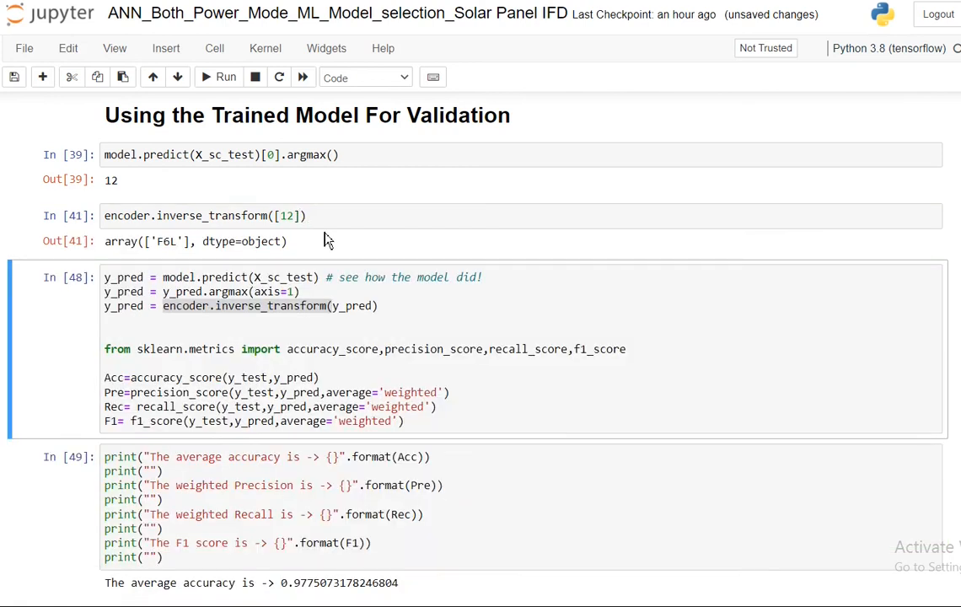
{"action": "double_click", "coordinate": [165, 241]}
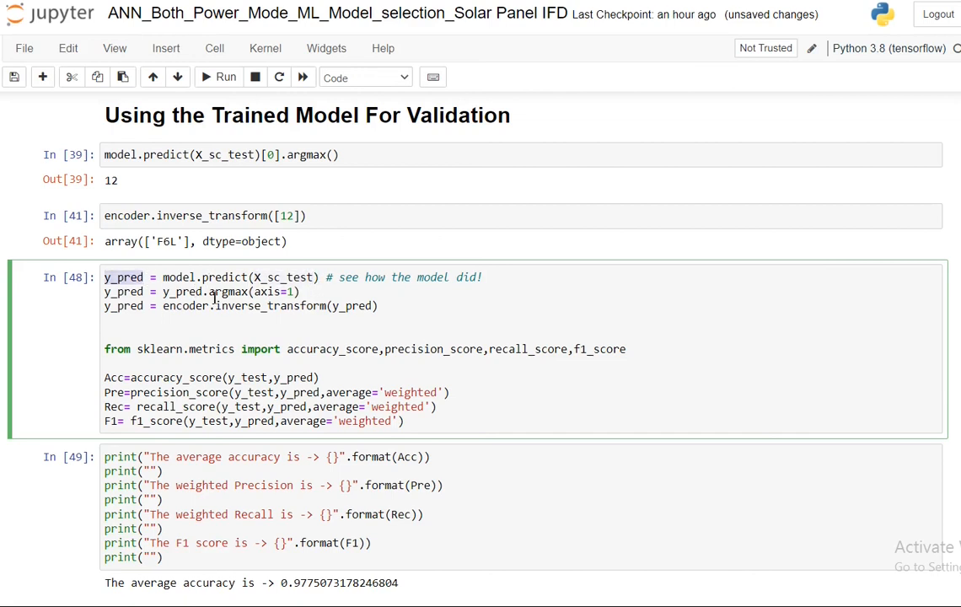
- Re-run the metrics cells so accuracy, precision, recall and F1 read about 0.979, then review the confusion matrix heatmap
{"action": "double_click", "coordinate": [227, 290]}
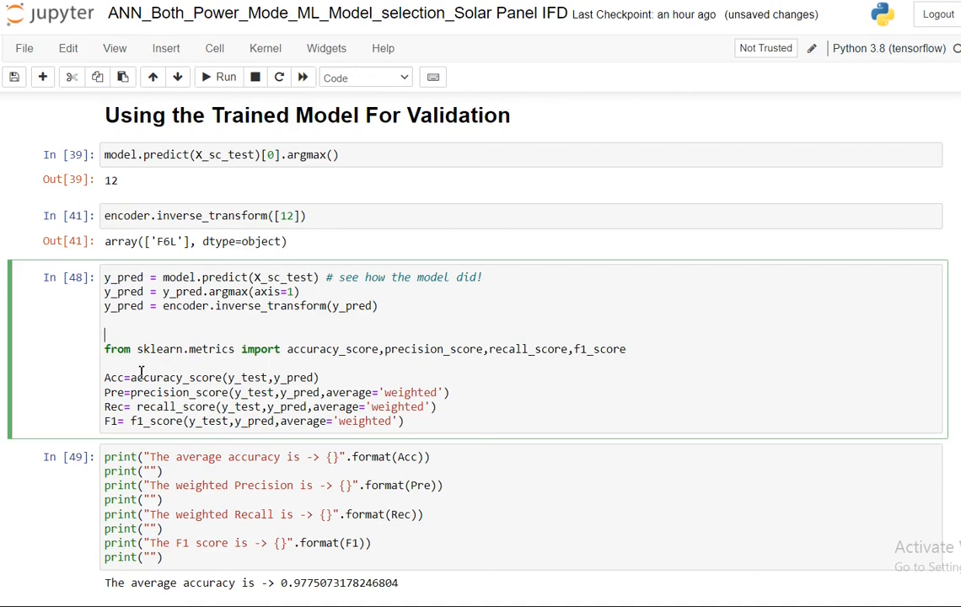
{"action": "double_click", "coordinate": [331, 349]}
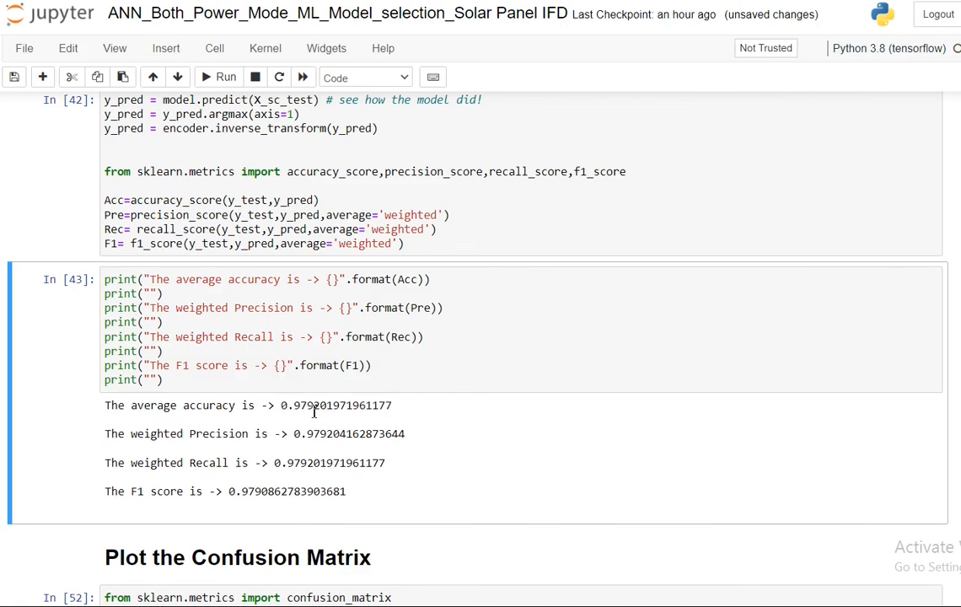
{"action": "mouse_move", "coordinate": [317, 413]}
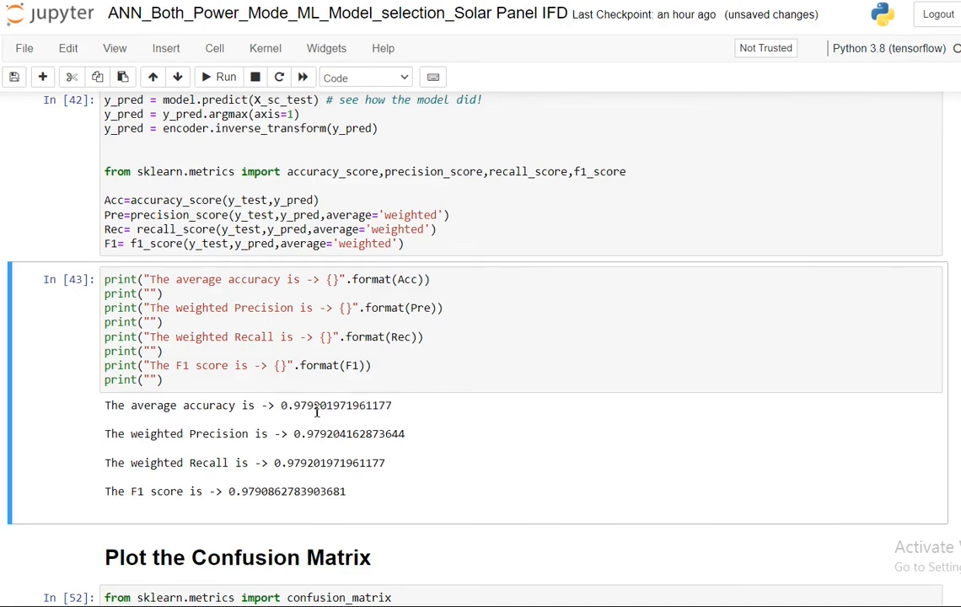
{"action": "scroll", "scroll_direction": "down", "scroll_amount": 3}
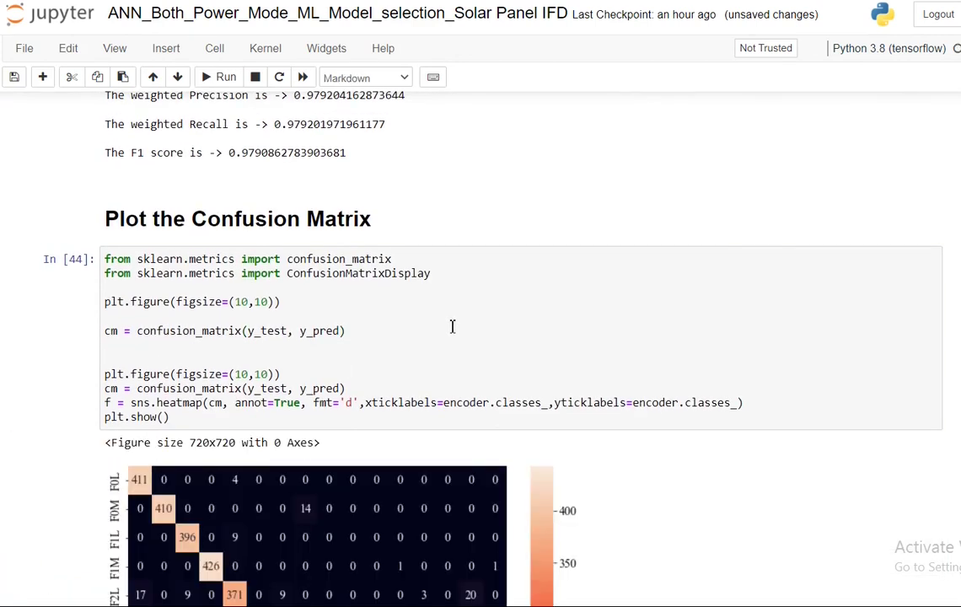
{"action": "scroll", "scroll_direction": "down", "scroll_amount": 3}
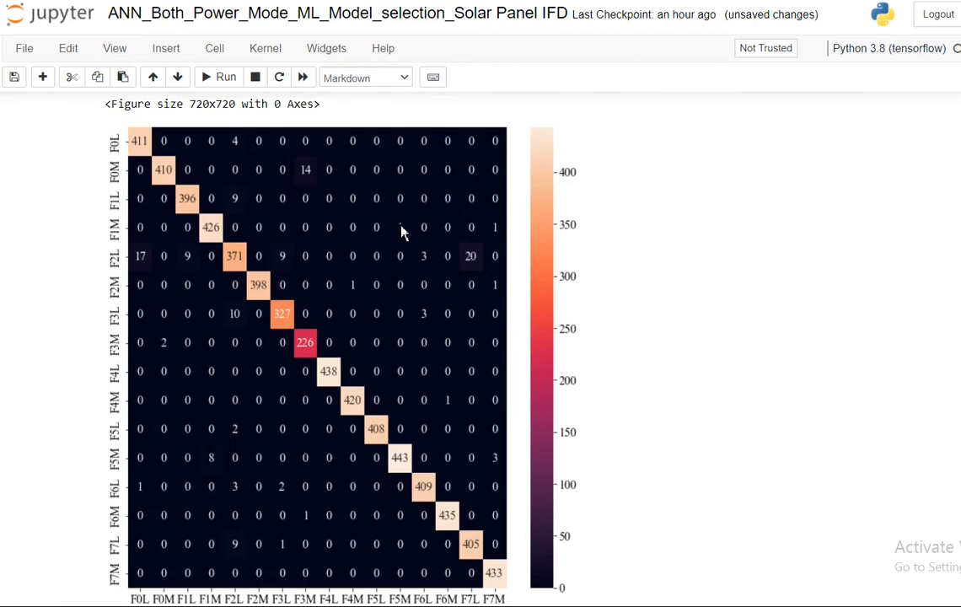
{"action": "scroll", "scroll_direction": "down", "scroll_amount": 3}
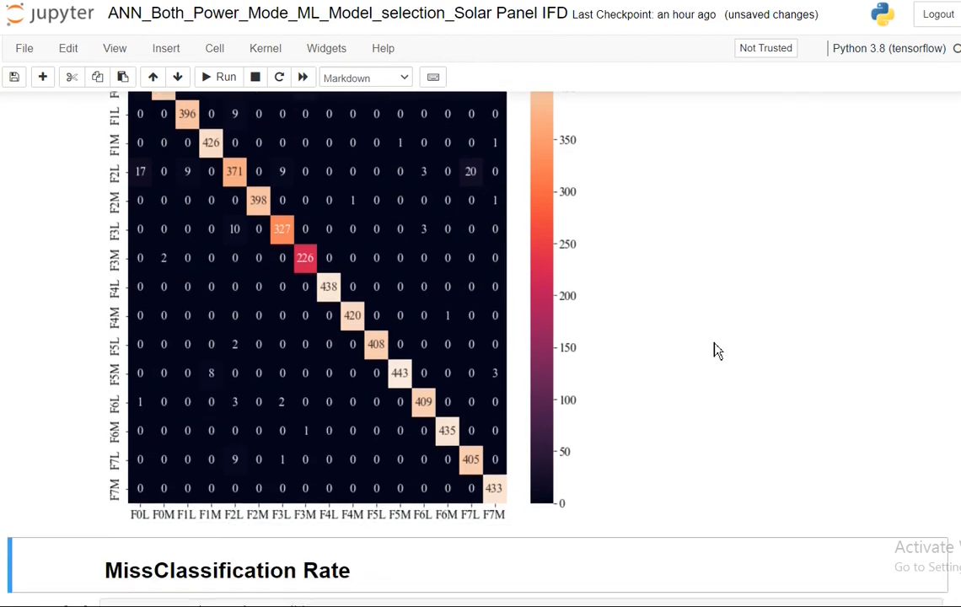
{"action": "scroll", "scroll_direction": "down", "scroll_amount": 3}
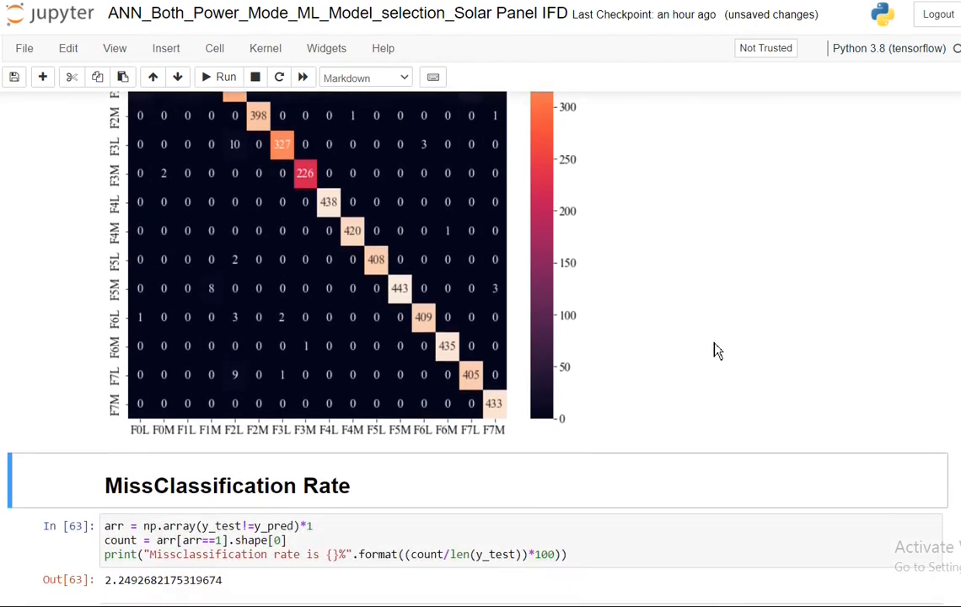
- Re-run the misclassification rate cell so it reports about 2.08 percent
{"action": "scroll", "scroll_direction": "down", "scroll_amount": 3}
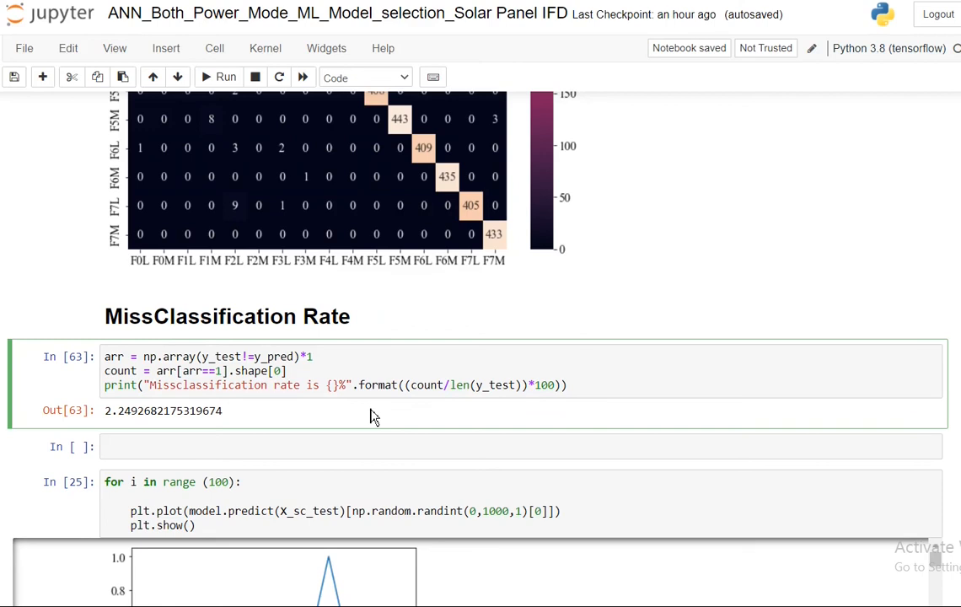
{"action": "left_click", "coordinate": [219, 77]}
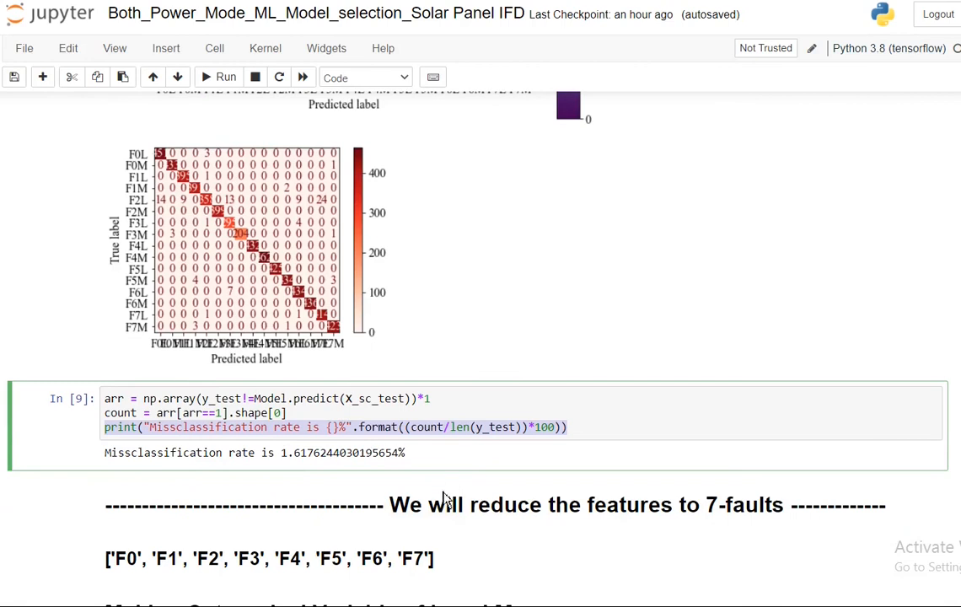
{"action": "double_click", "coordinate": [341, 451]}
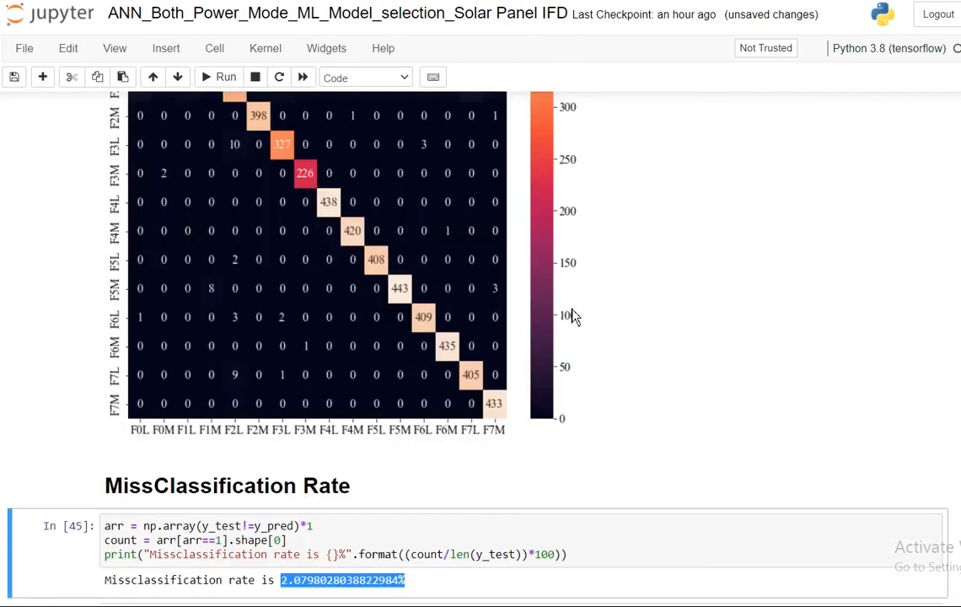
{"action": "scroll", "scroll_direction": "down", "scroll_amount": 3}
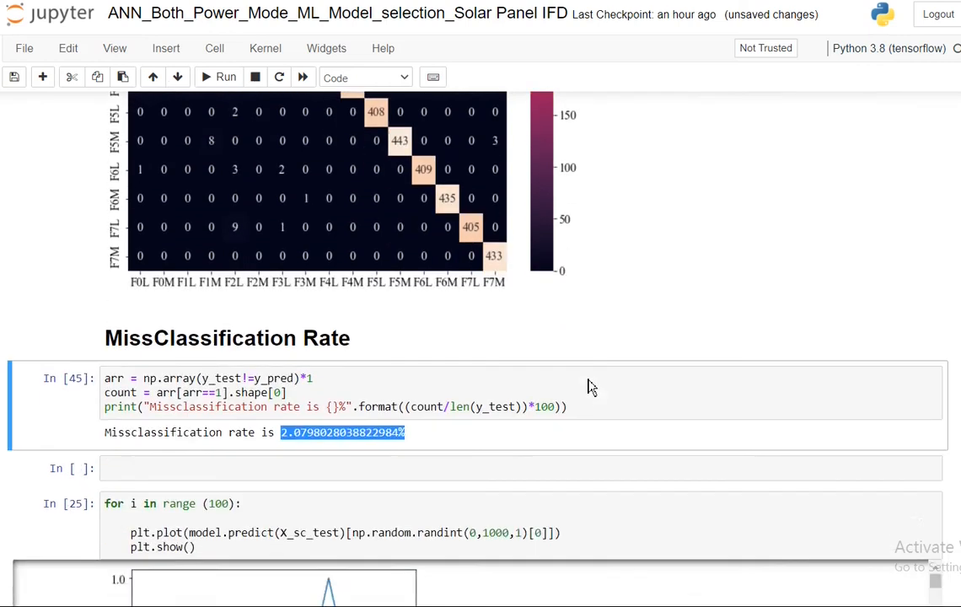
{"action": "scroll", "scroll_direction": "down", "scroll_amount": 3}
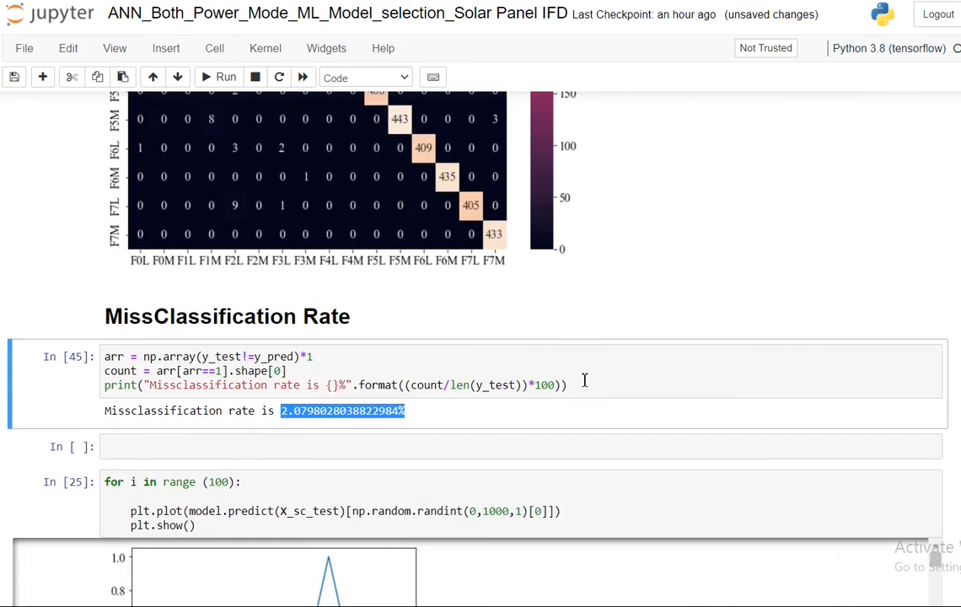